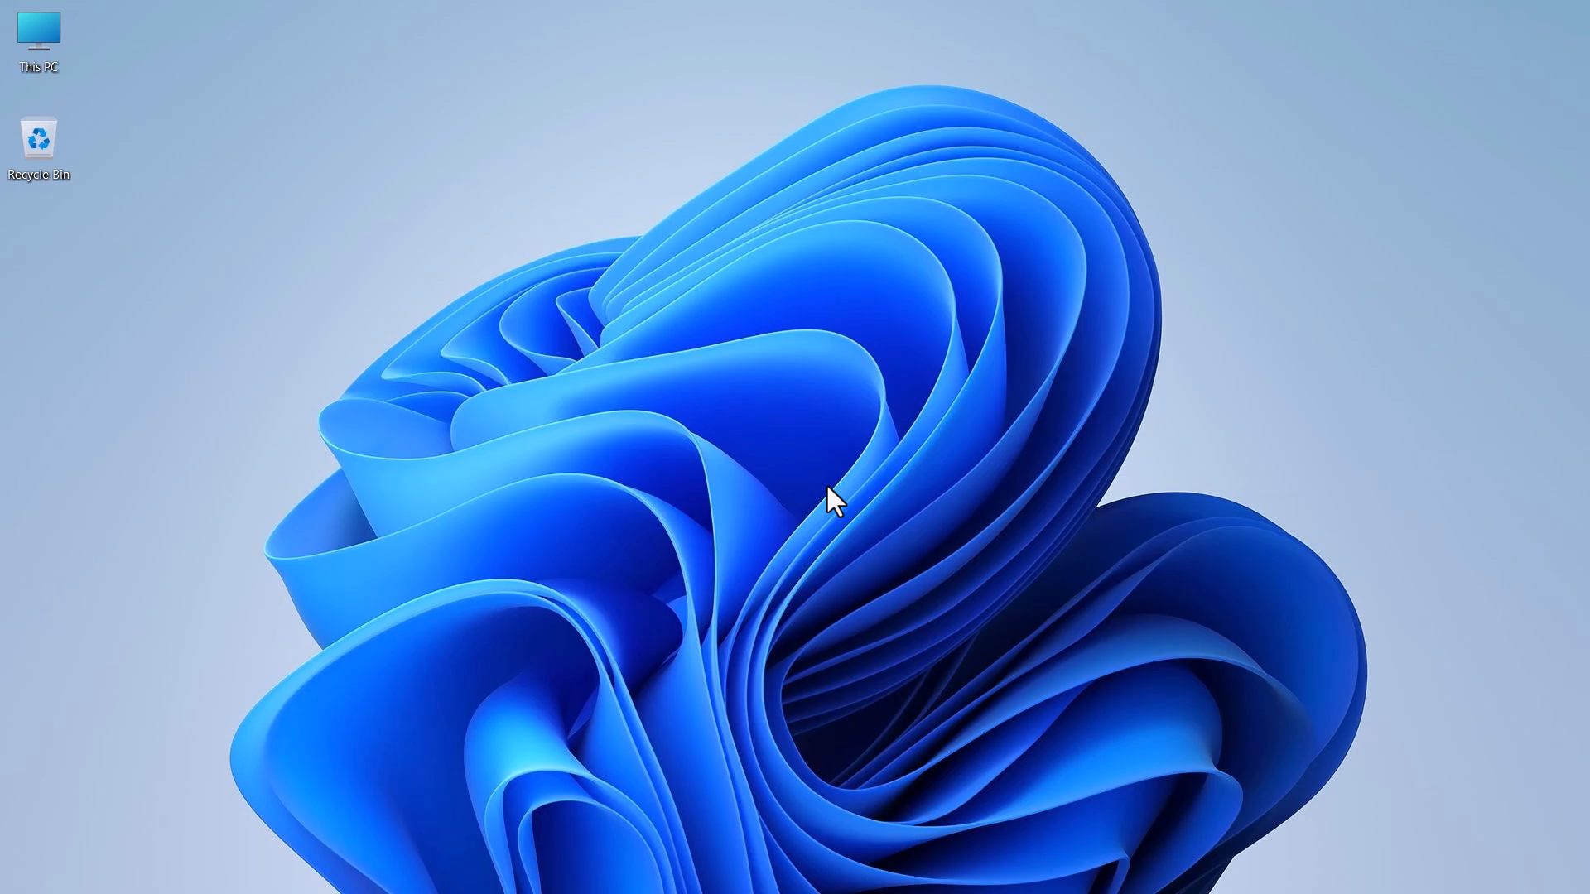
# Step: Launch Word with a blank document and bring up the Envelopes and Labels dialog from Mailings
pyautogui.click(1139, 864)
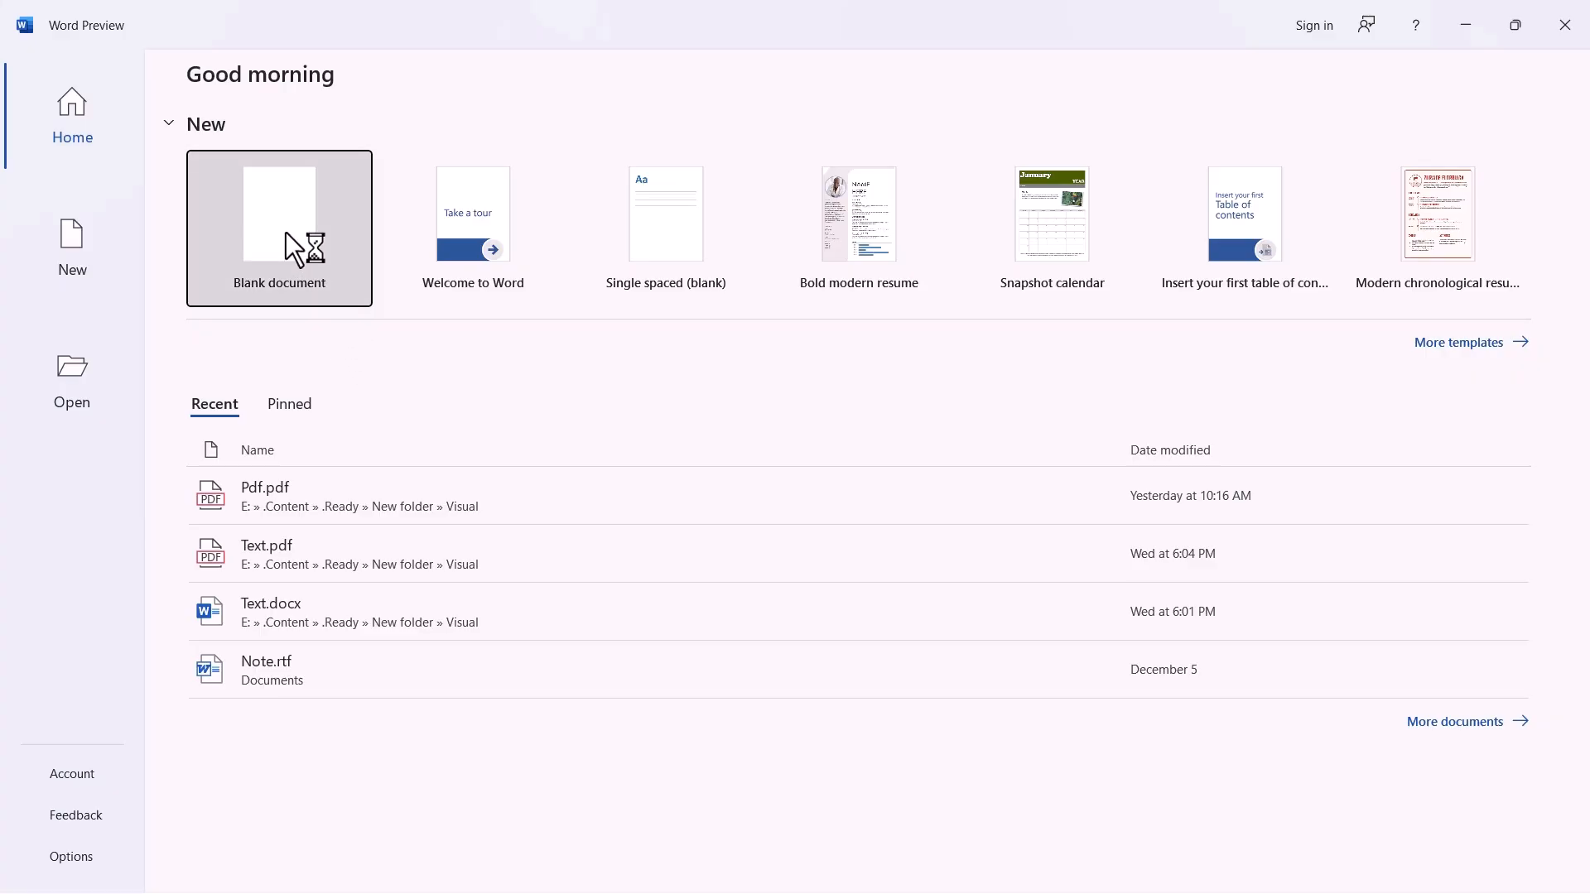
pyautogui.click(278, 229)
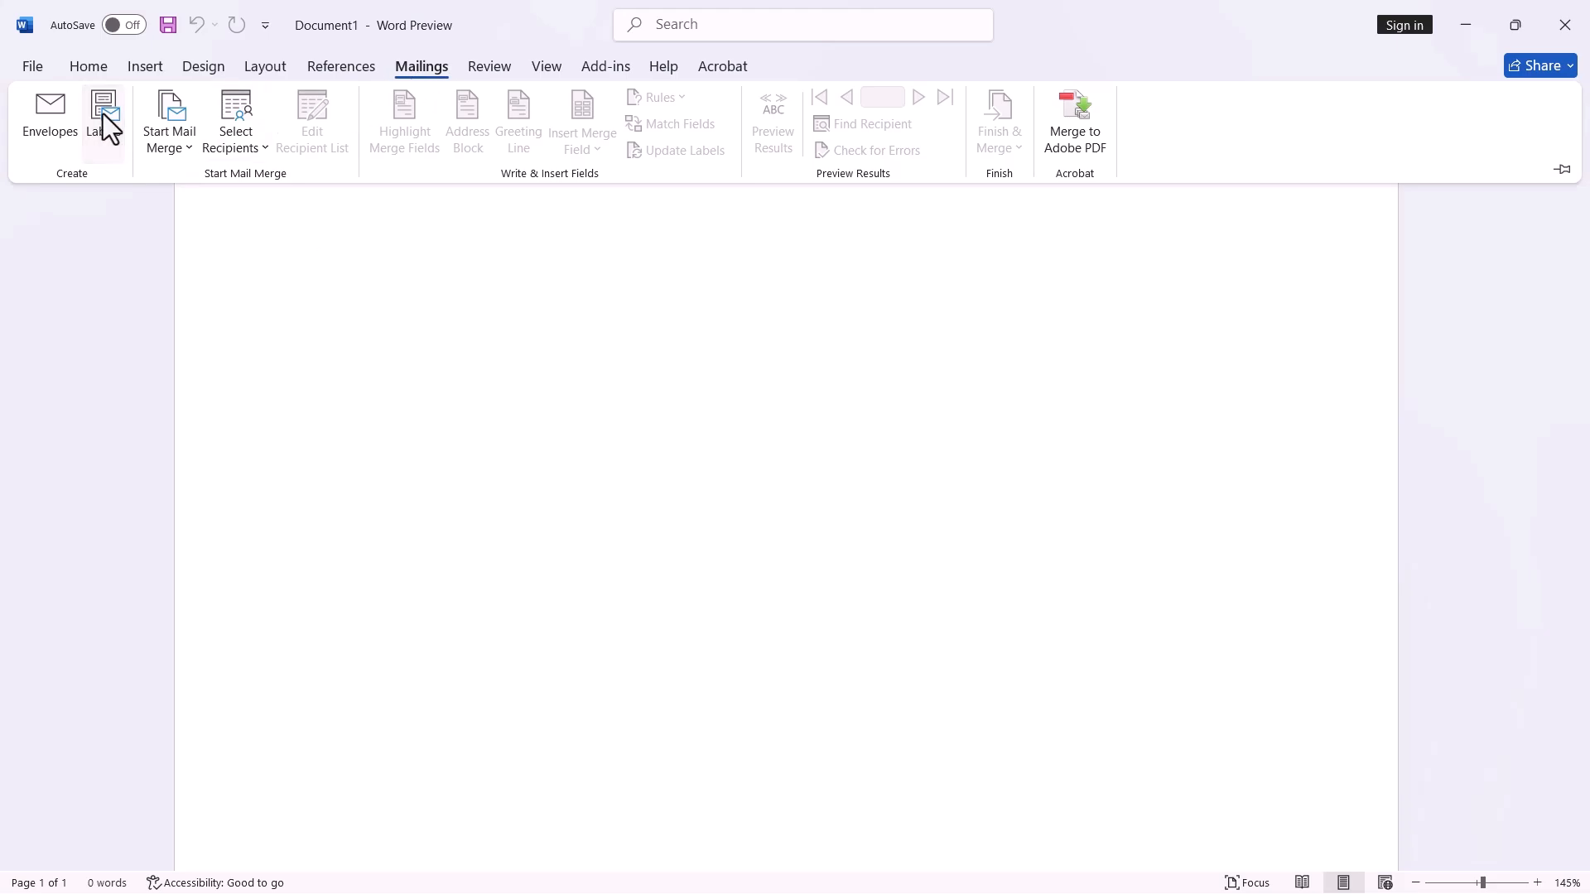
pyautogui.click(99, 113)
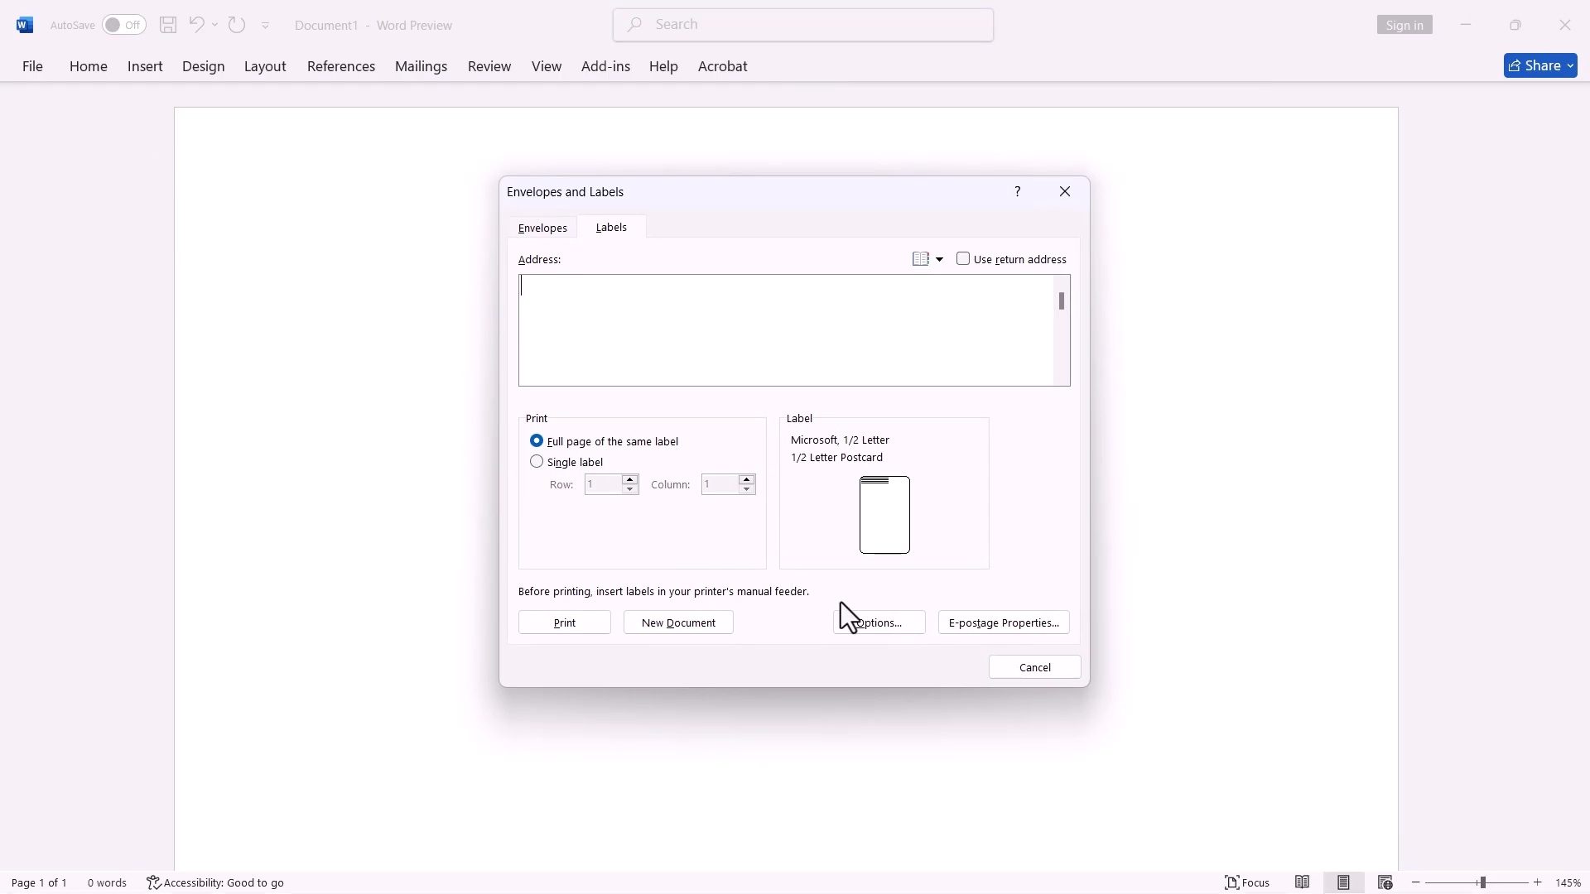
# Step: Start a custom label named 'New Label' on Letter page size
pyautogui.click(878, 623)
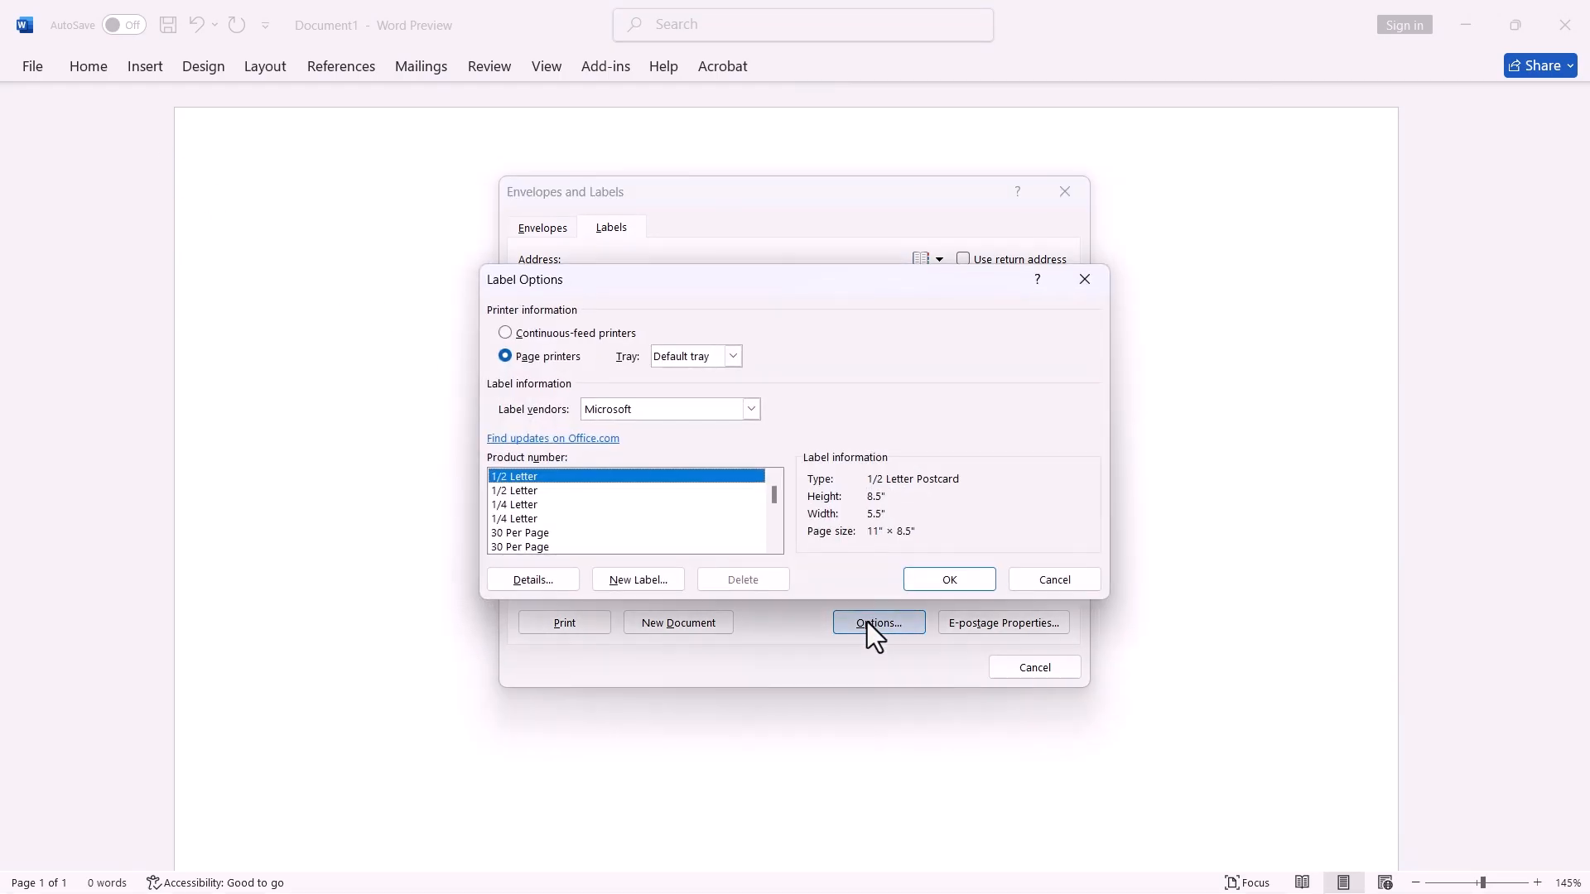
pyautogui.click(532, 580)
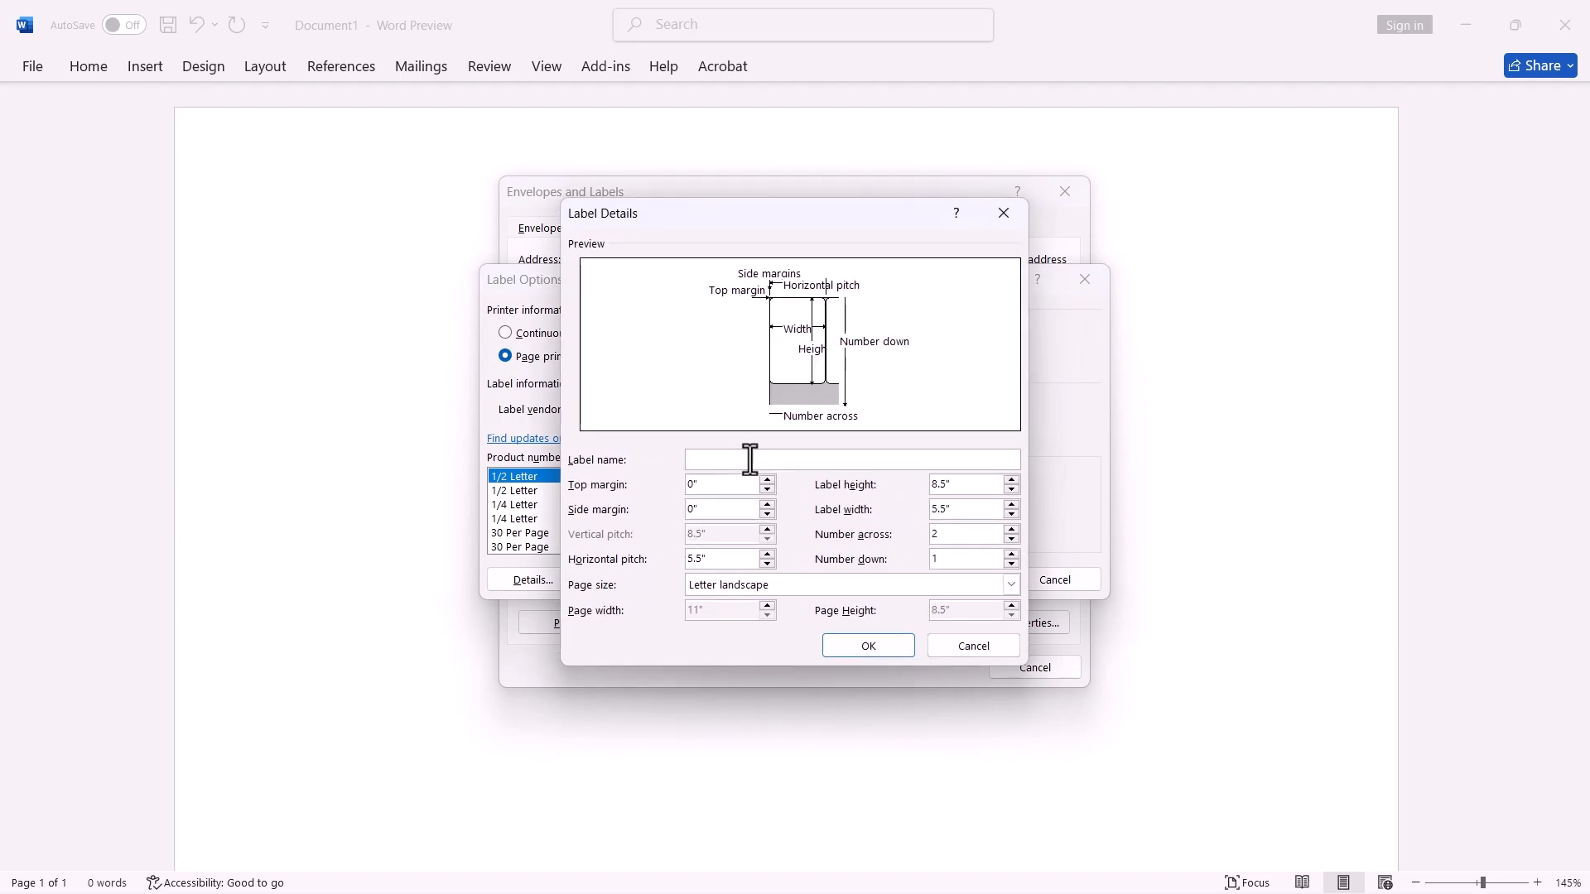
pyautogui.write('New Label')
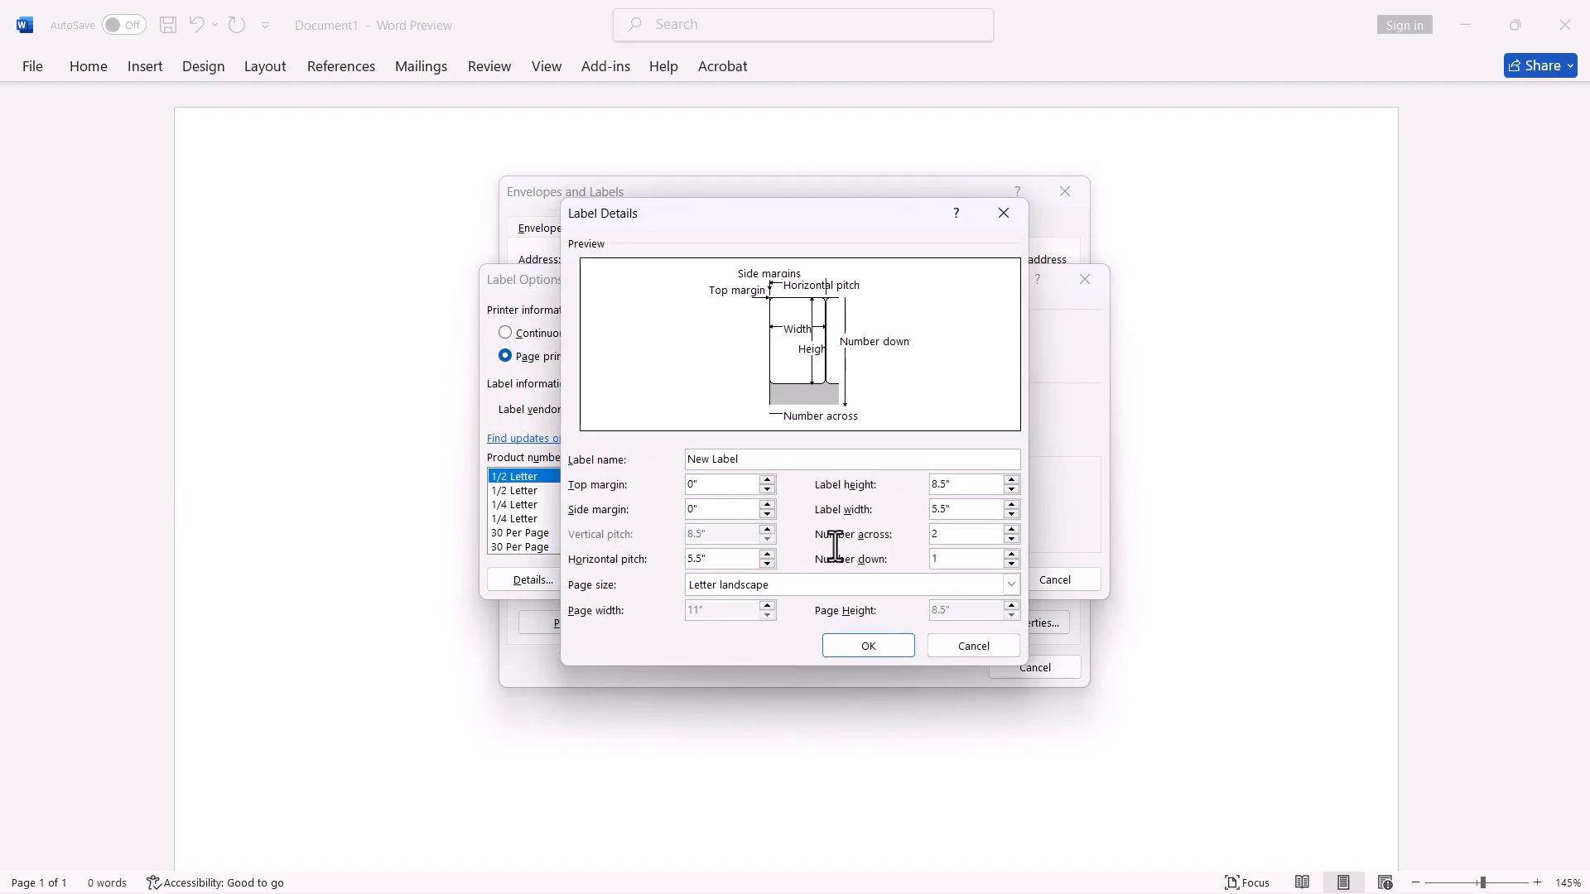
pyautogui.click(1010, 585)
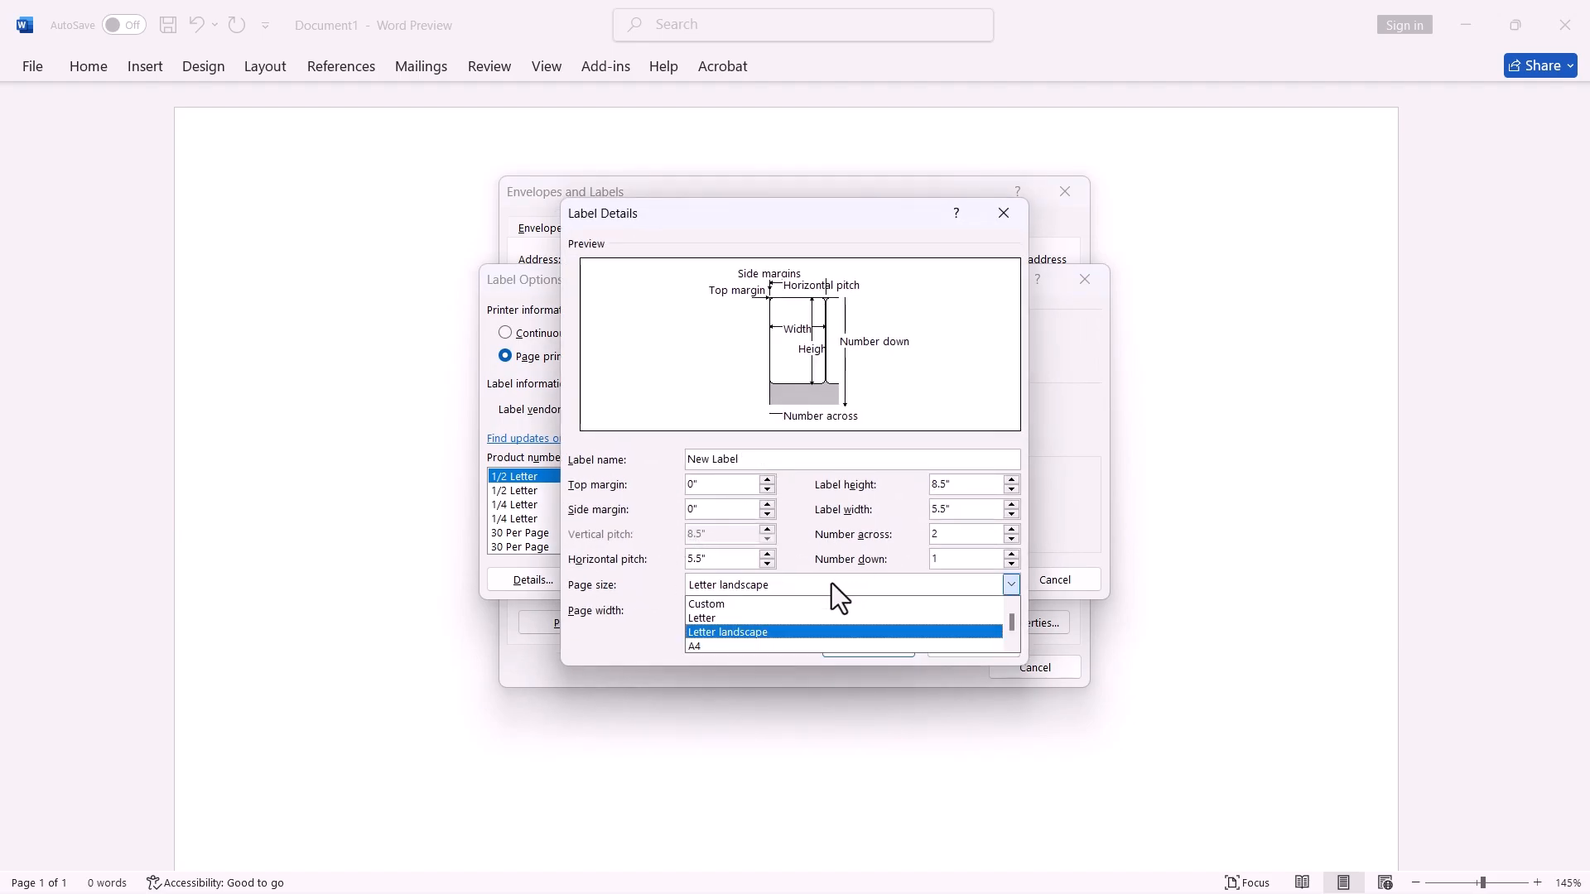
pyautogui.click(707, 617)
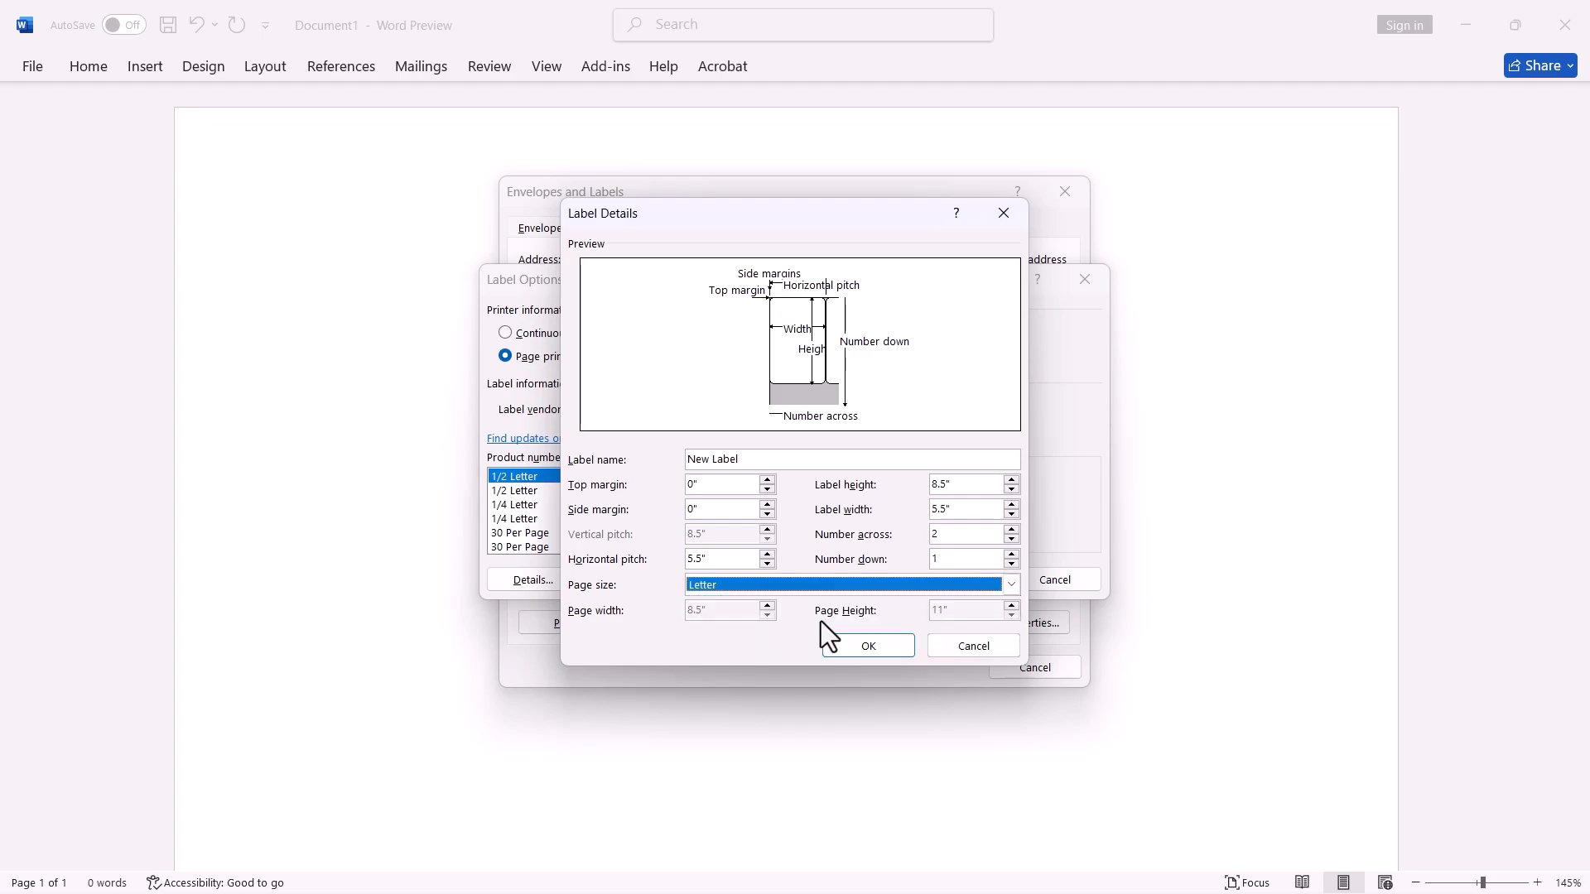
# Step: Set the label dimensions and counts (3 across, 10 down, top margin 2.75) and confirm the definition
pyautogui.click(964, 483)
pyautogui.write('1')
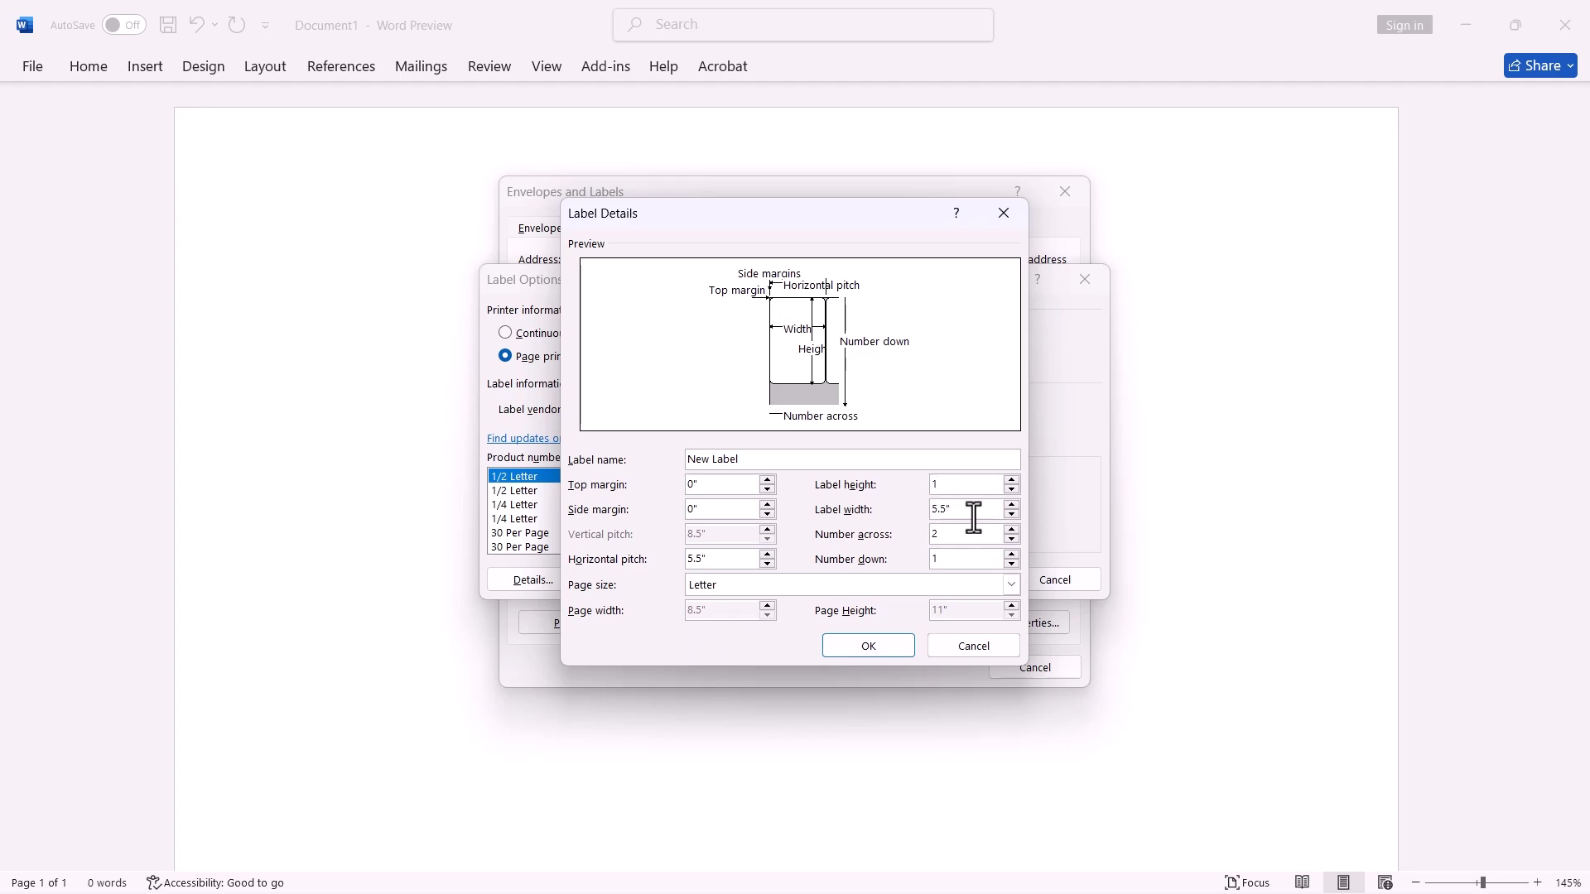
pyautogui.write('2.625')
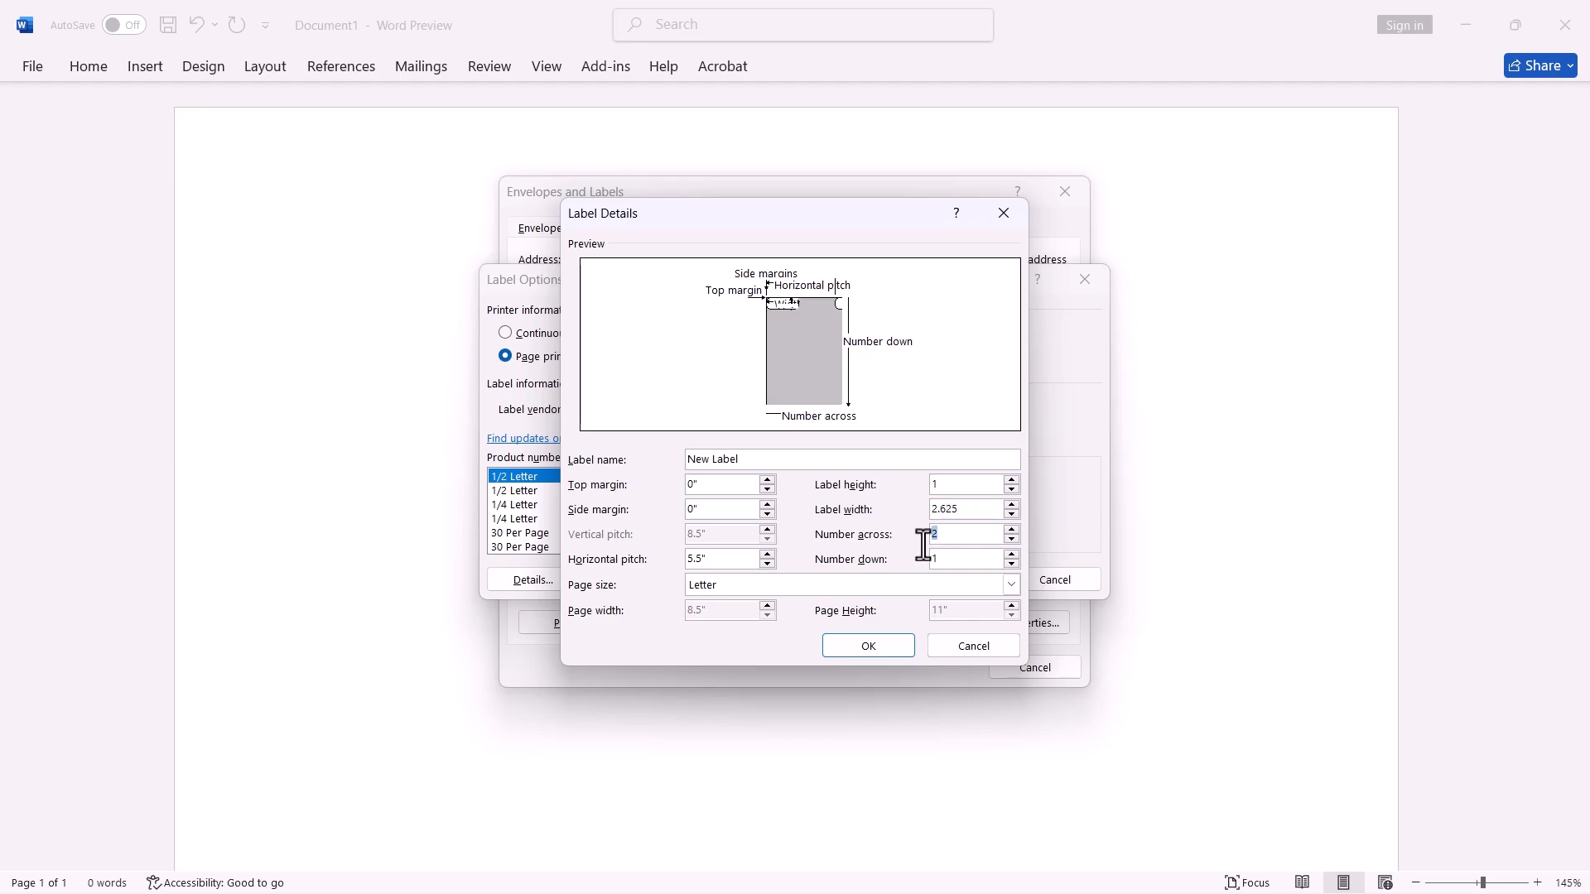
pyautogui.write('3')
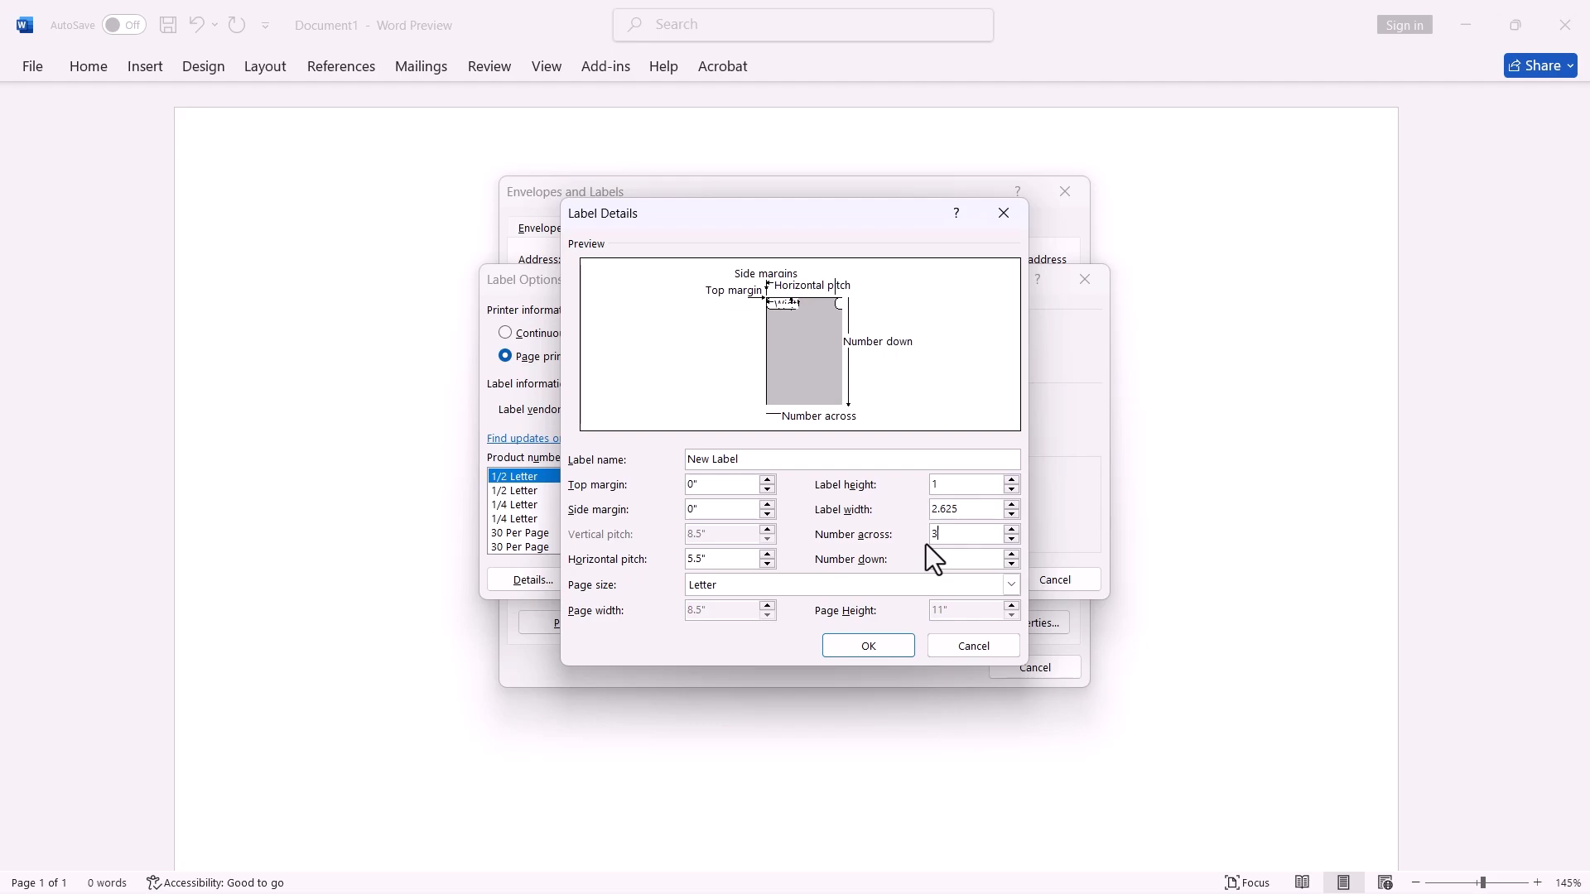
pyautogui.click(964, 560)
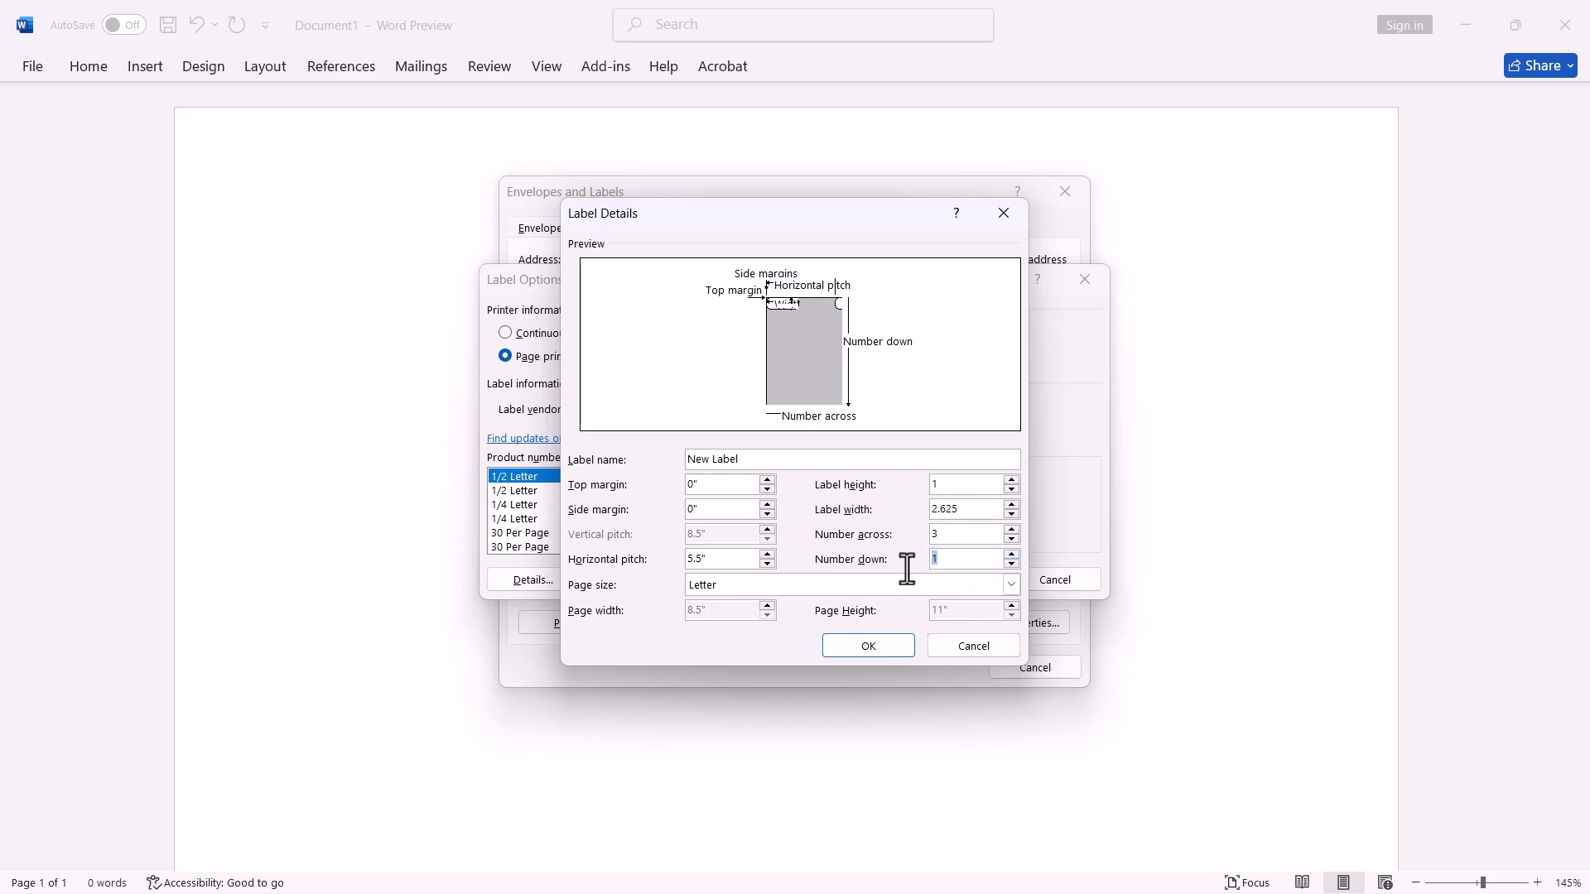
pyautogui.write('10')
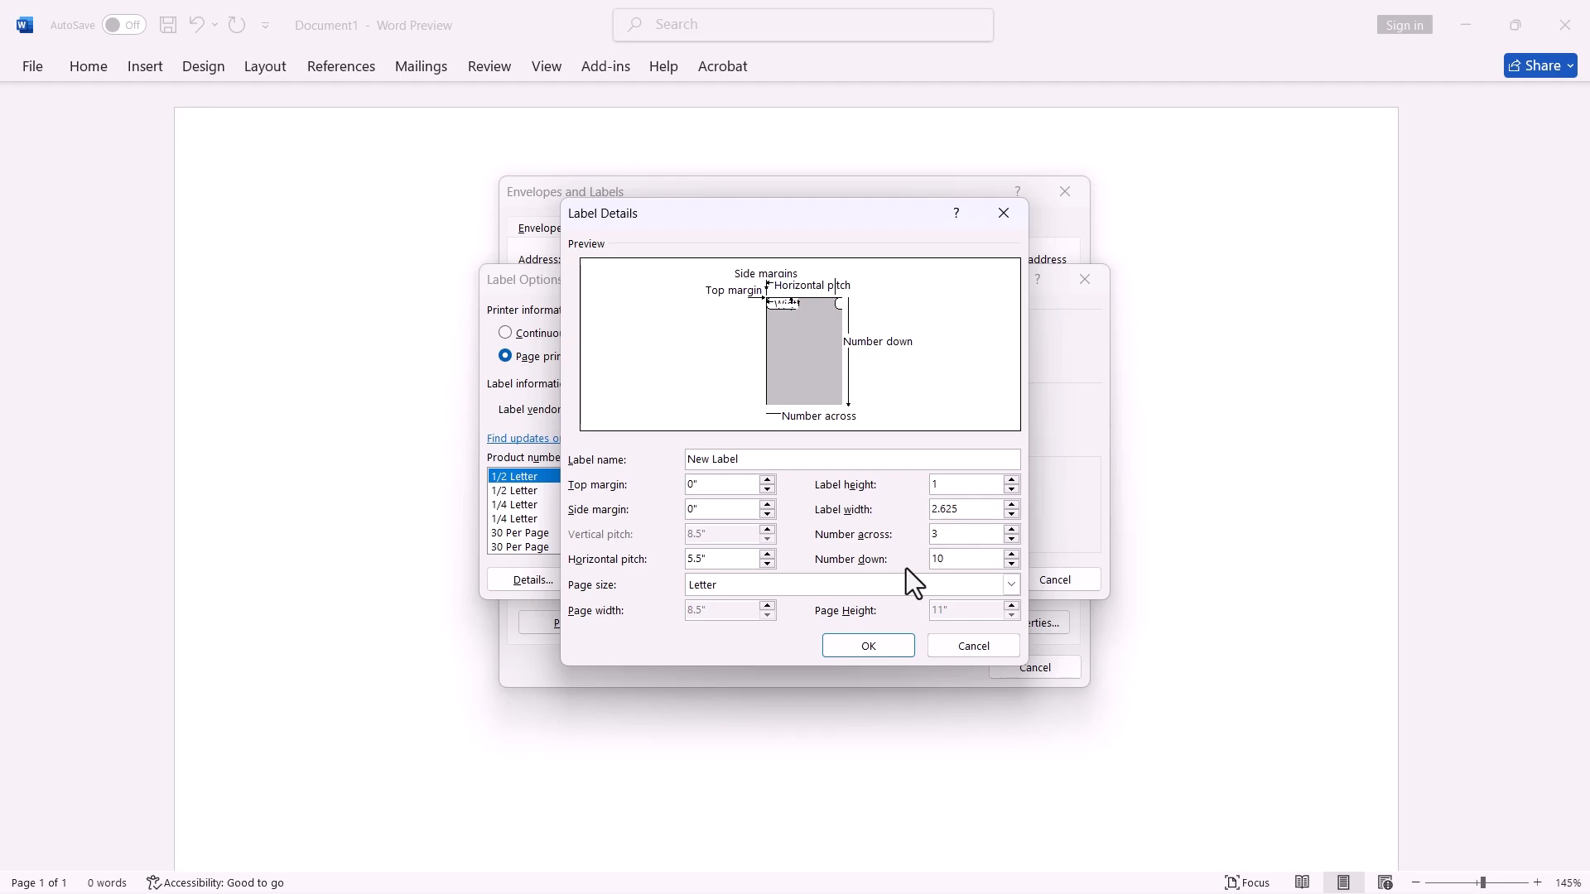
pyautogui.click(722, 484)
pyautogui.write('.5')
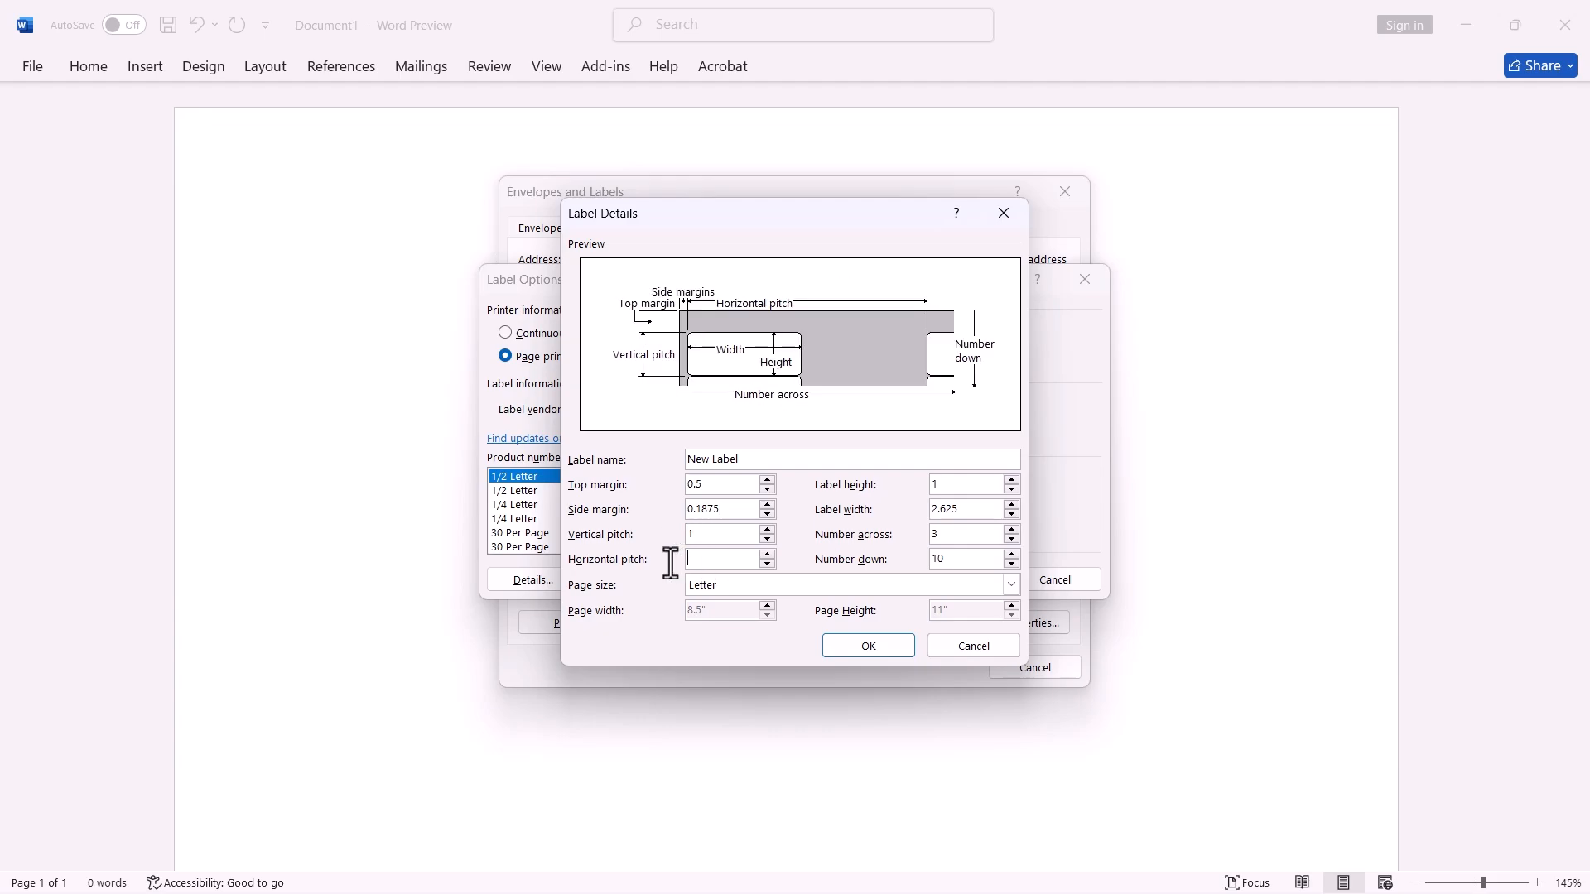
pyautogui.write('2.75')
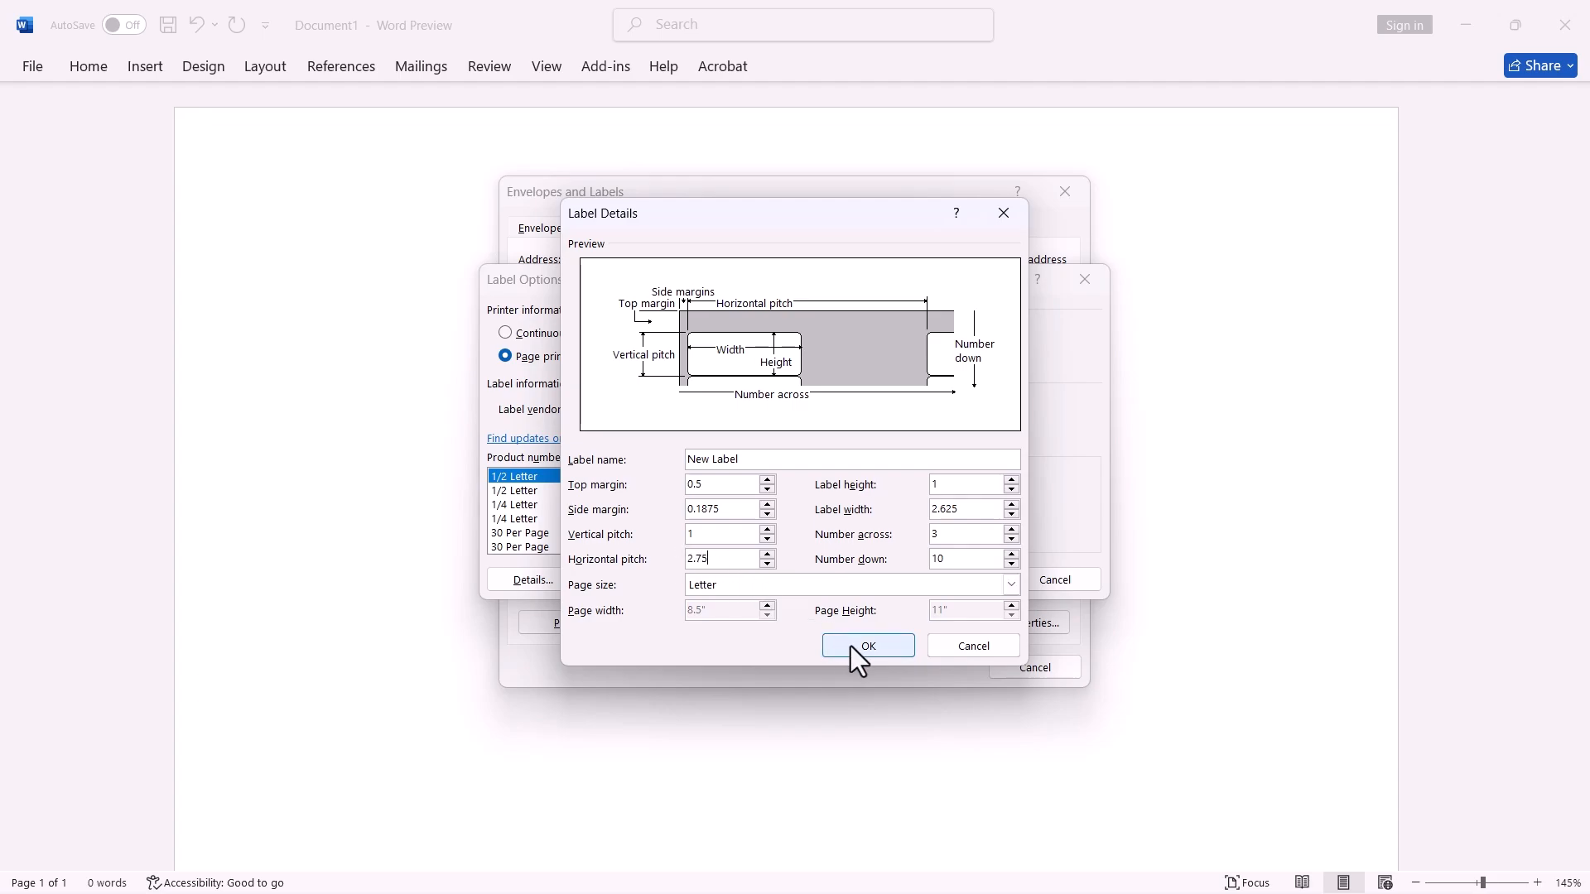
pyautogui.click(868, 644)
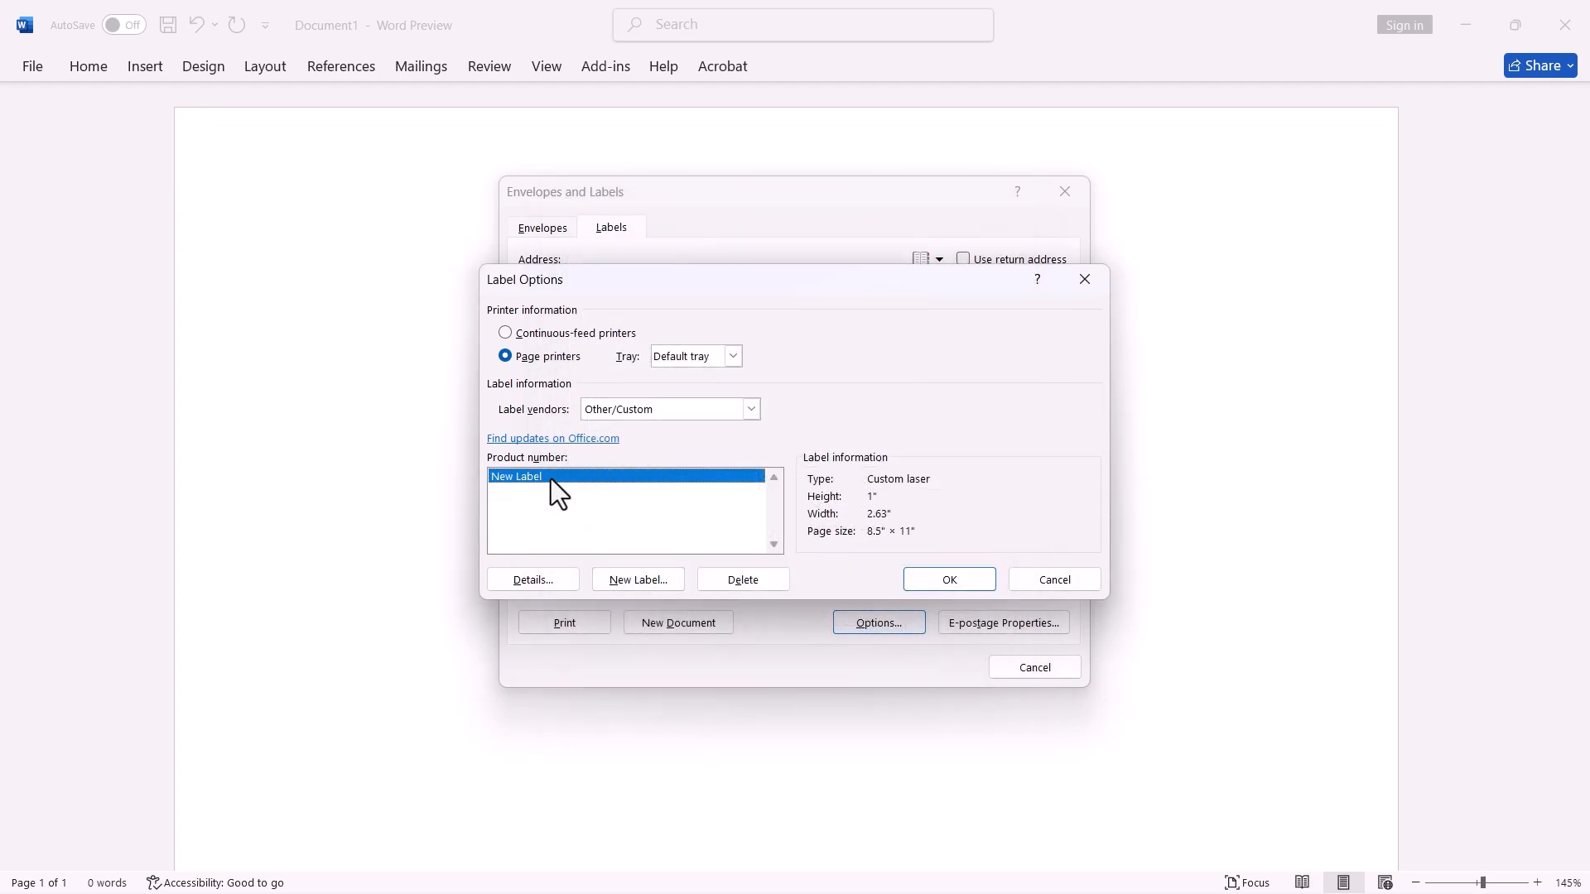
# Step: Generate a new document with the 3-column label grid and place the cursor in the first cell
pyautogui.click(947, 579)
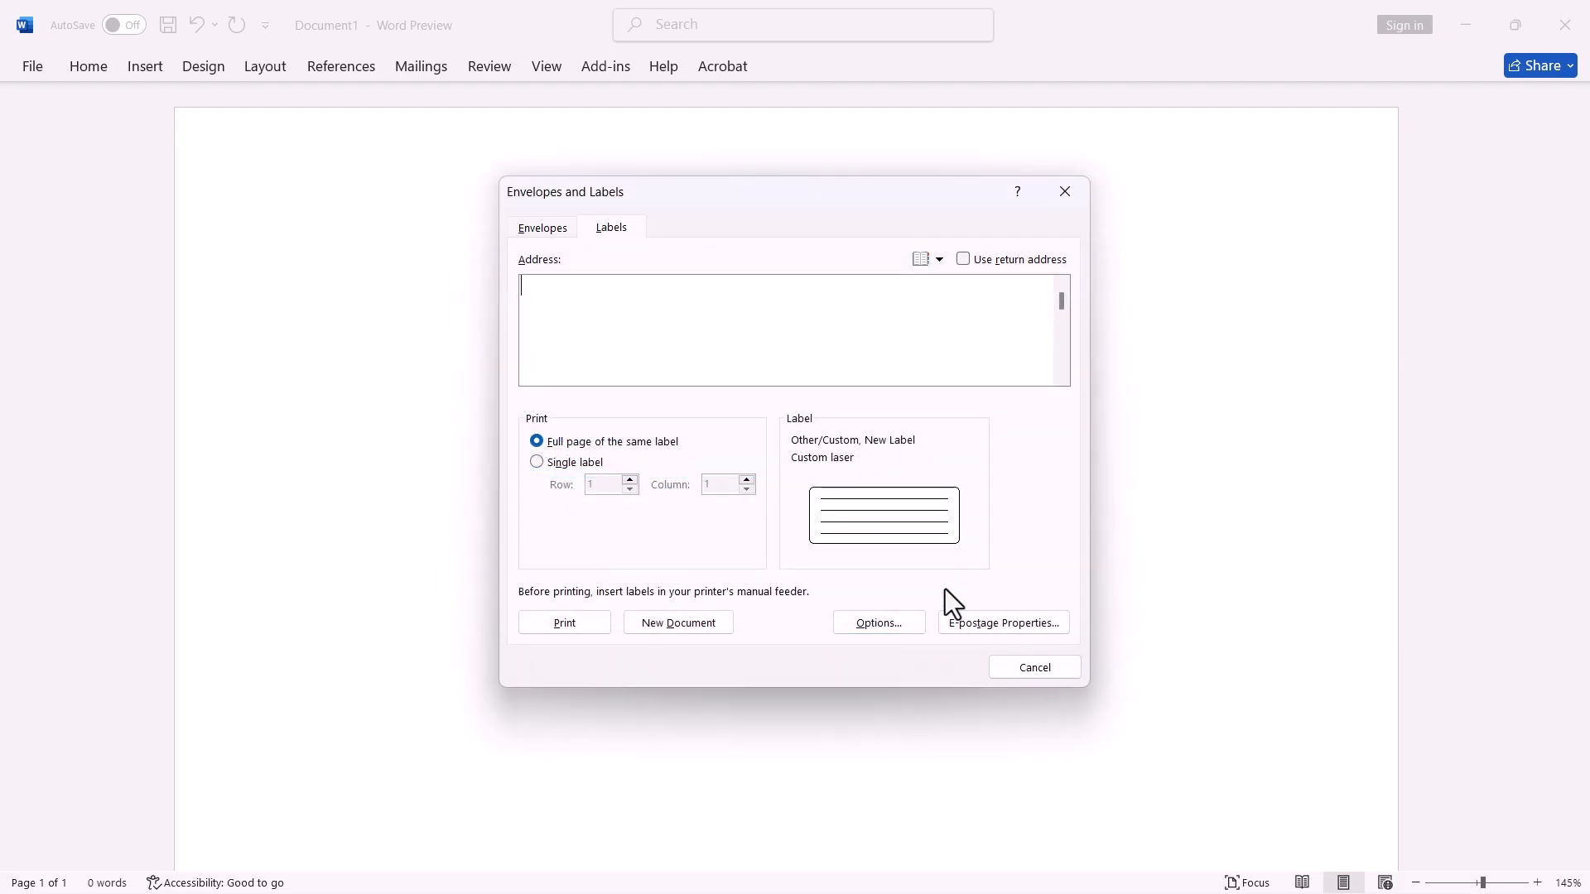
pyautogui.click(679, 623)
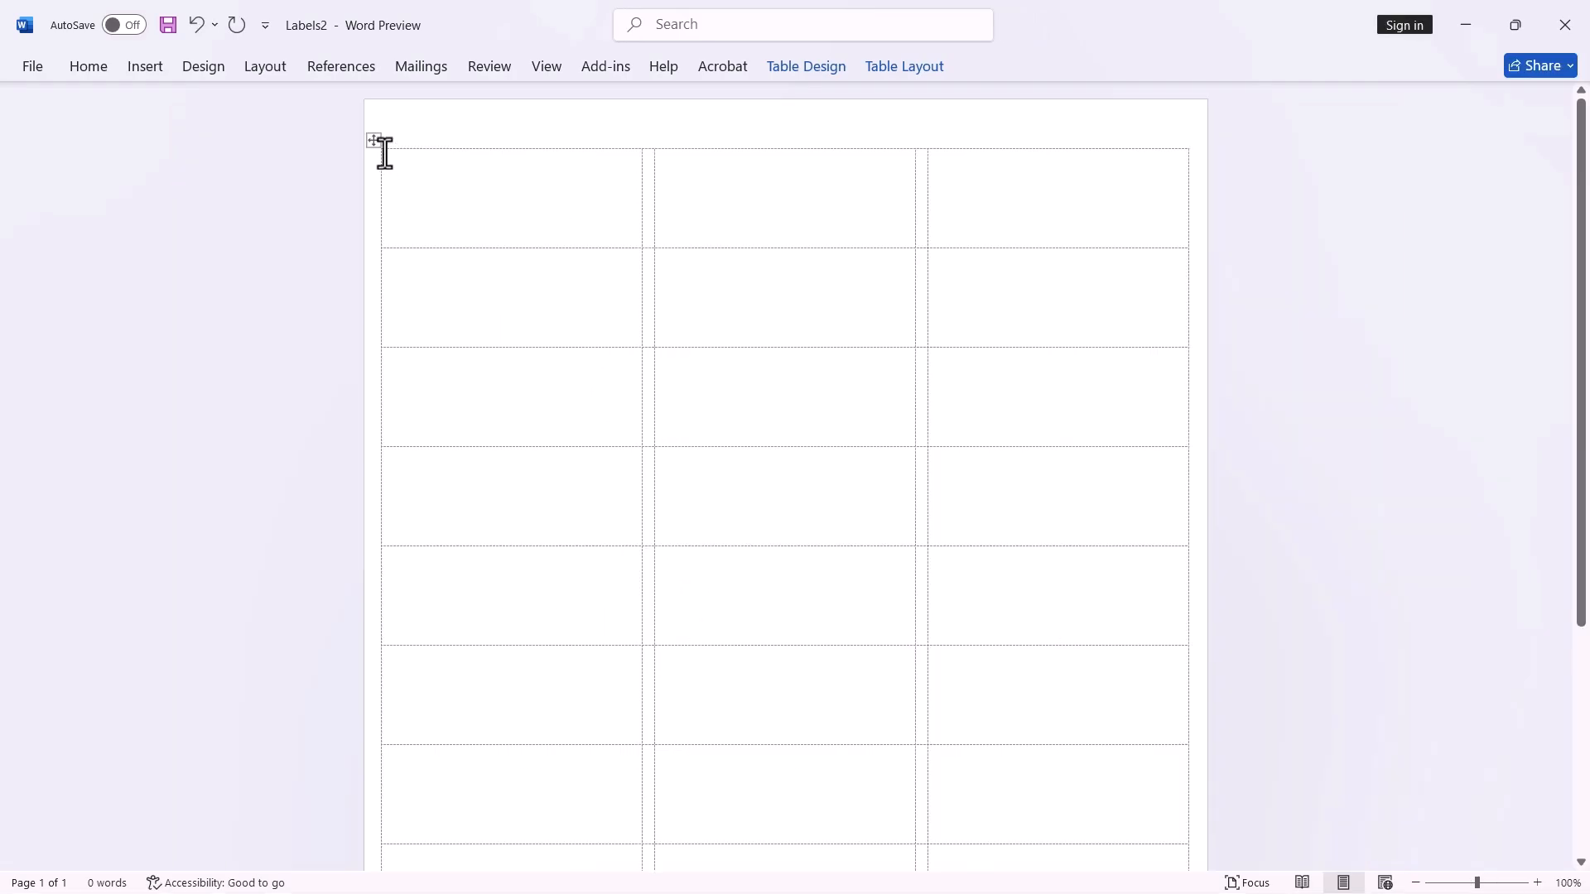
pyautogui.click(146, 67)
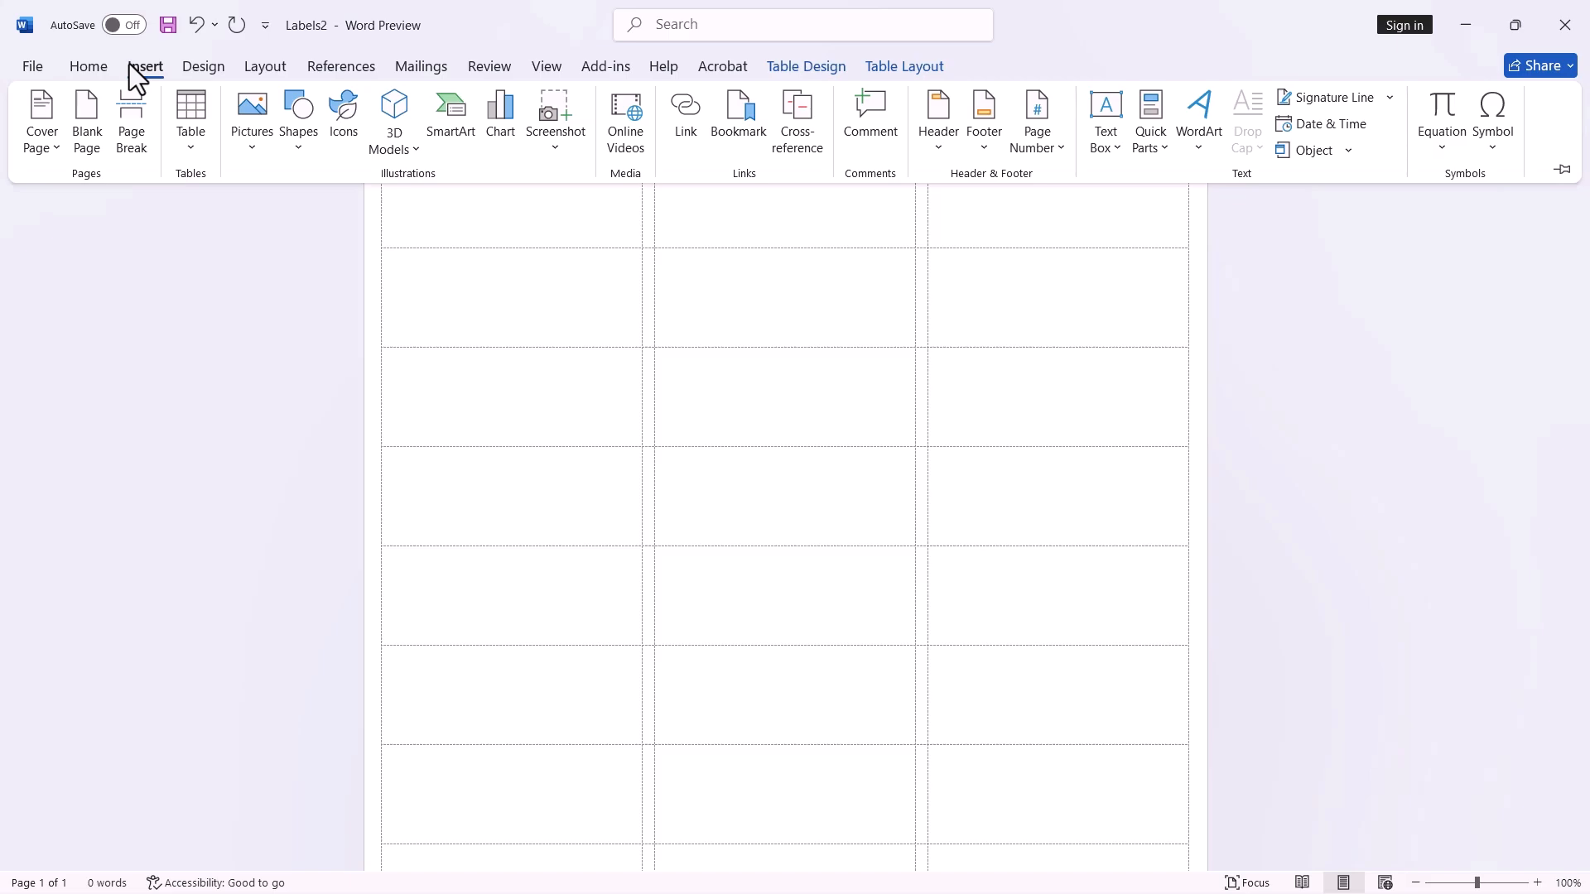
# Step: Insert the Label.png apricot jam image from this device into the first label cell
pyautogui.click(251, 113)
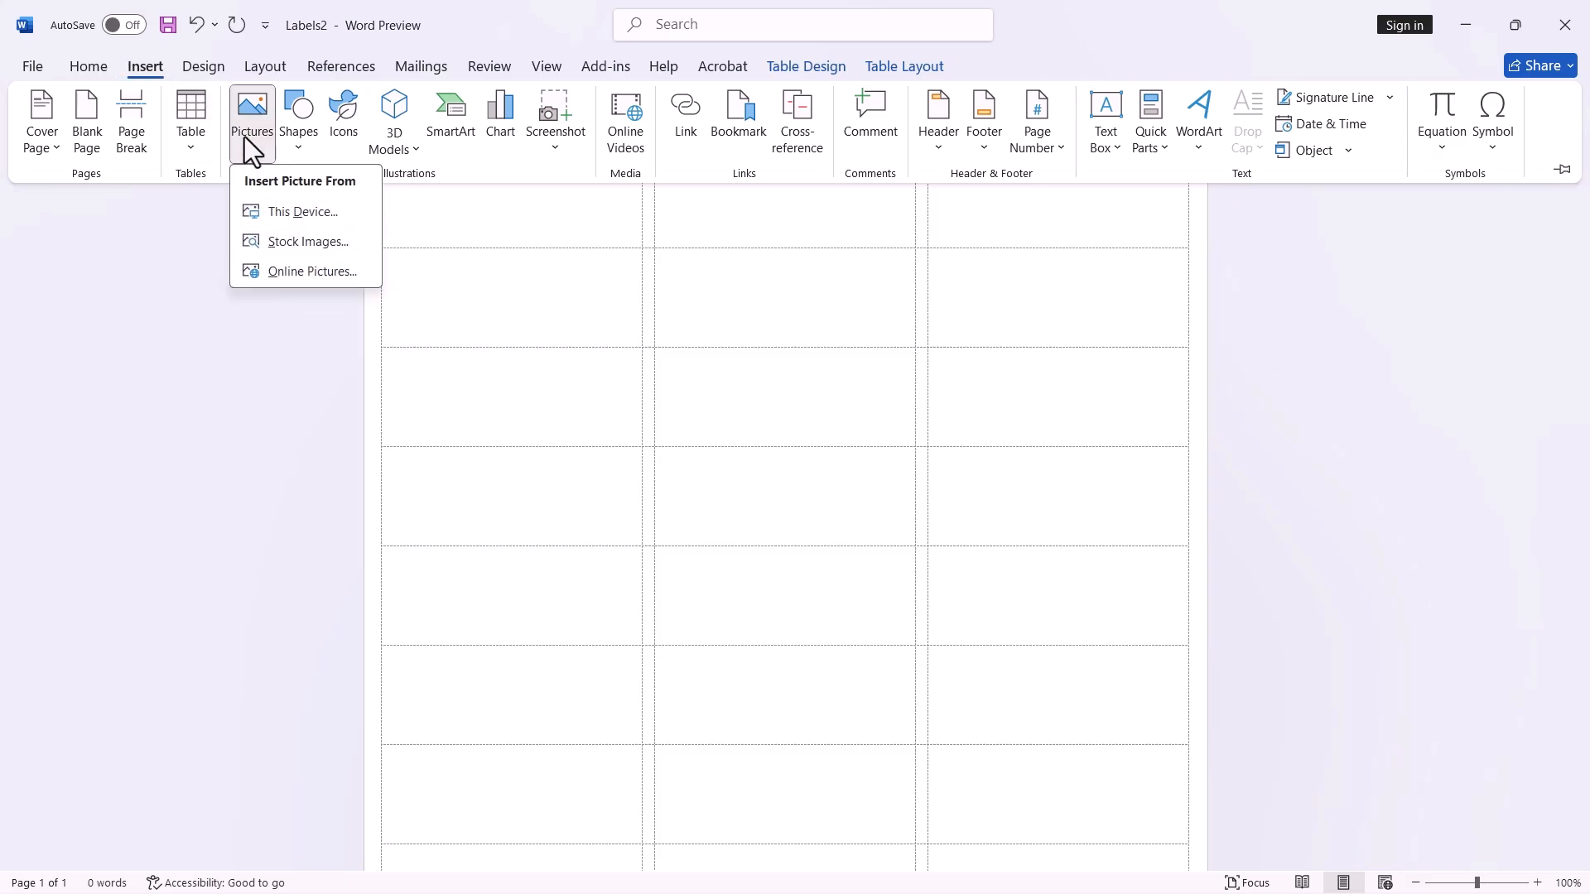
pyautogui.click(301, 212)
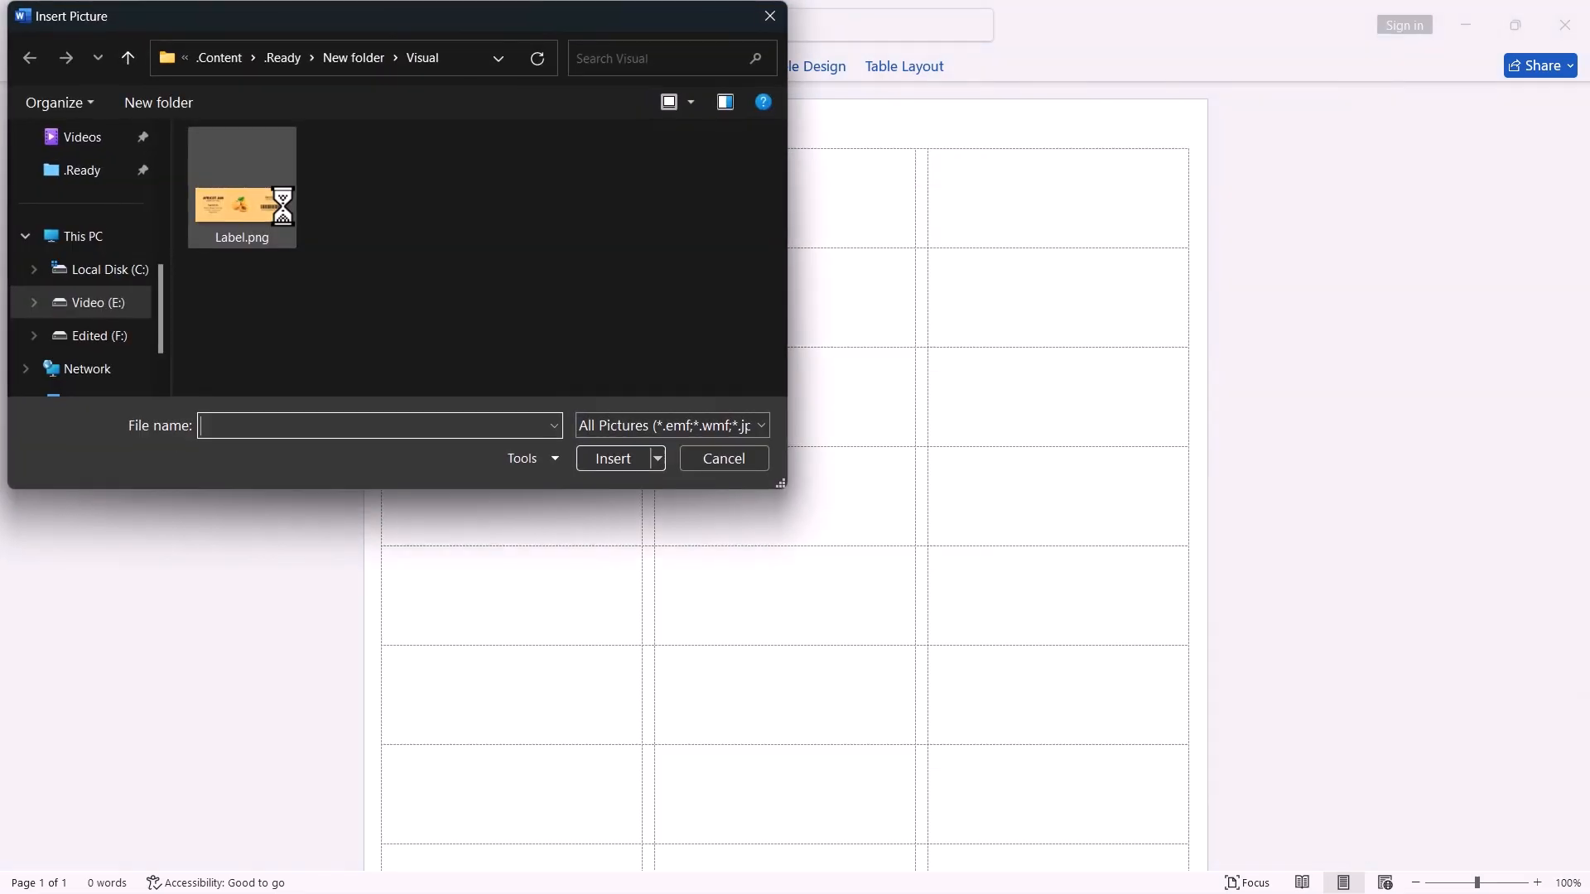
pyautogui.click(242, 198)
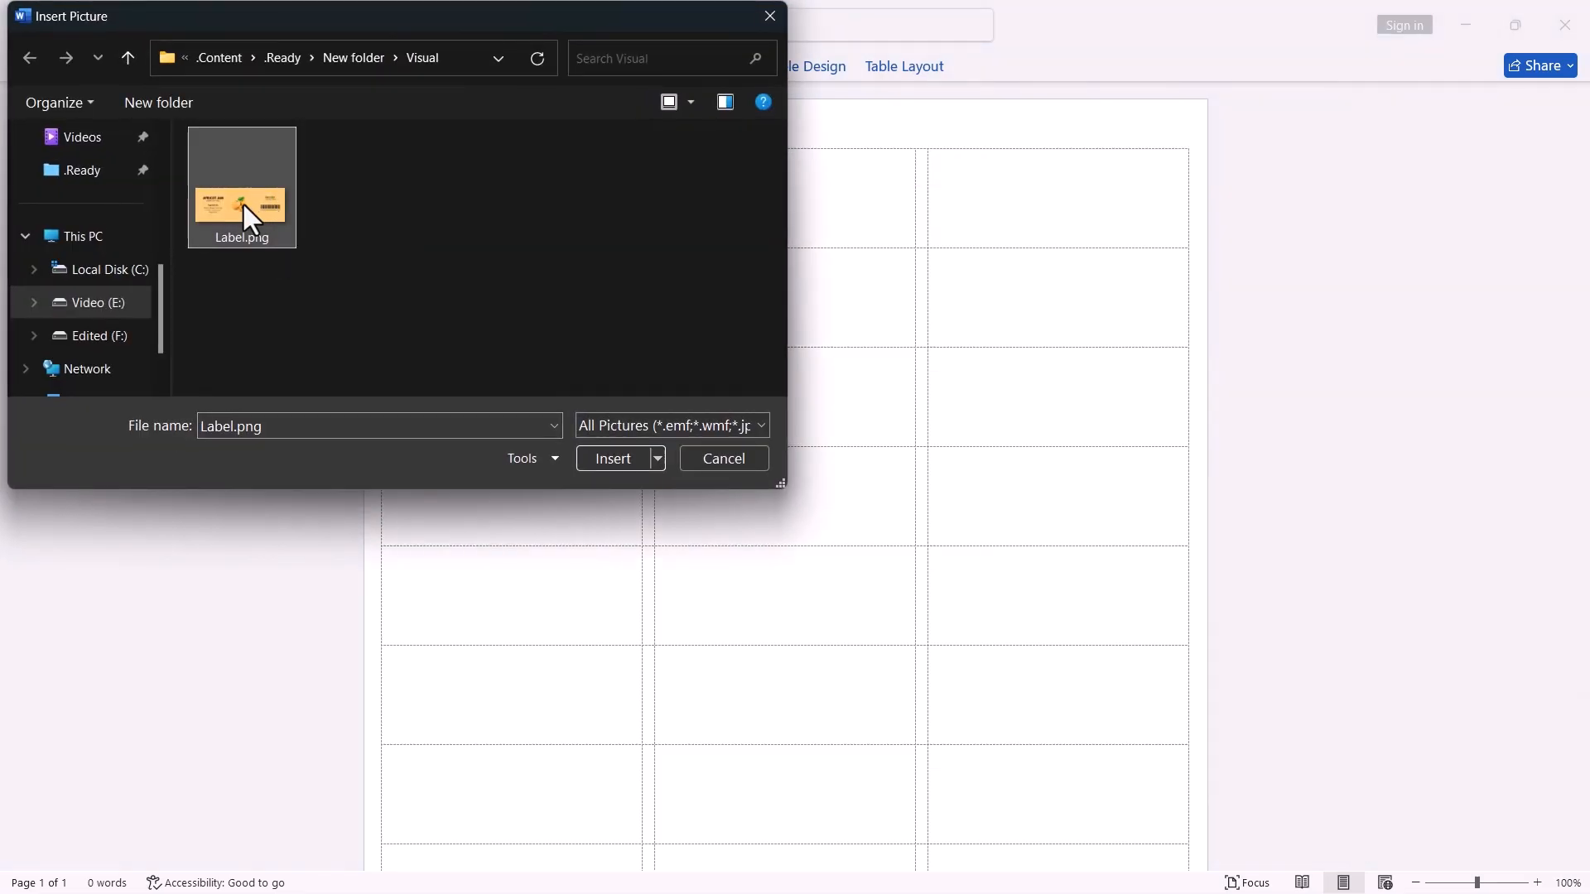
pyautogui.click(613, 457)
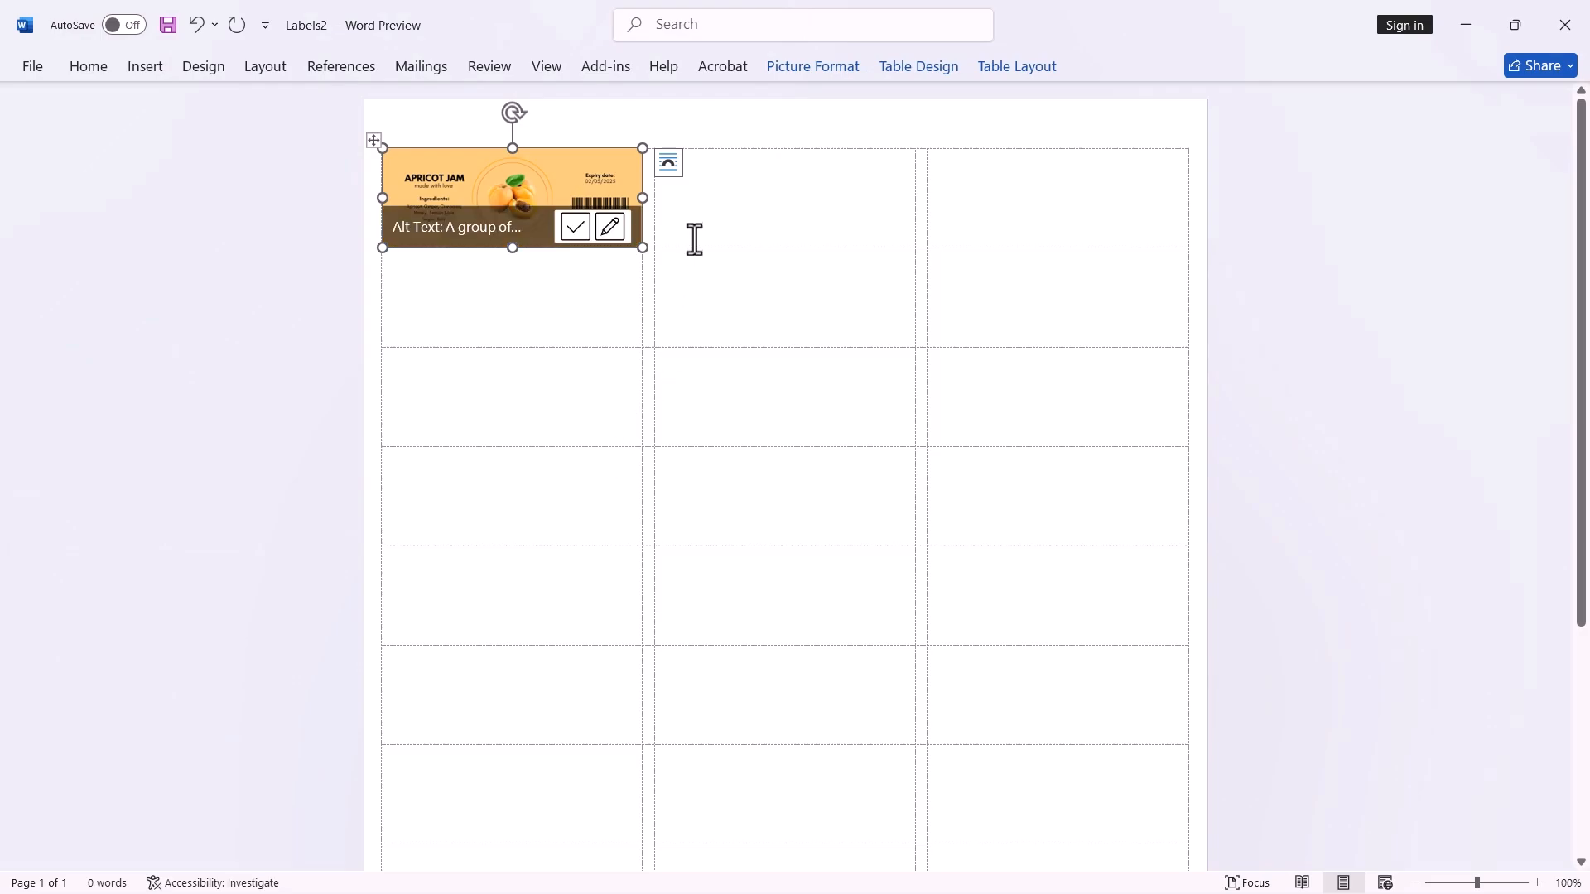
pyautogui.moveTo(560, 182)
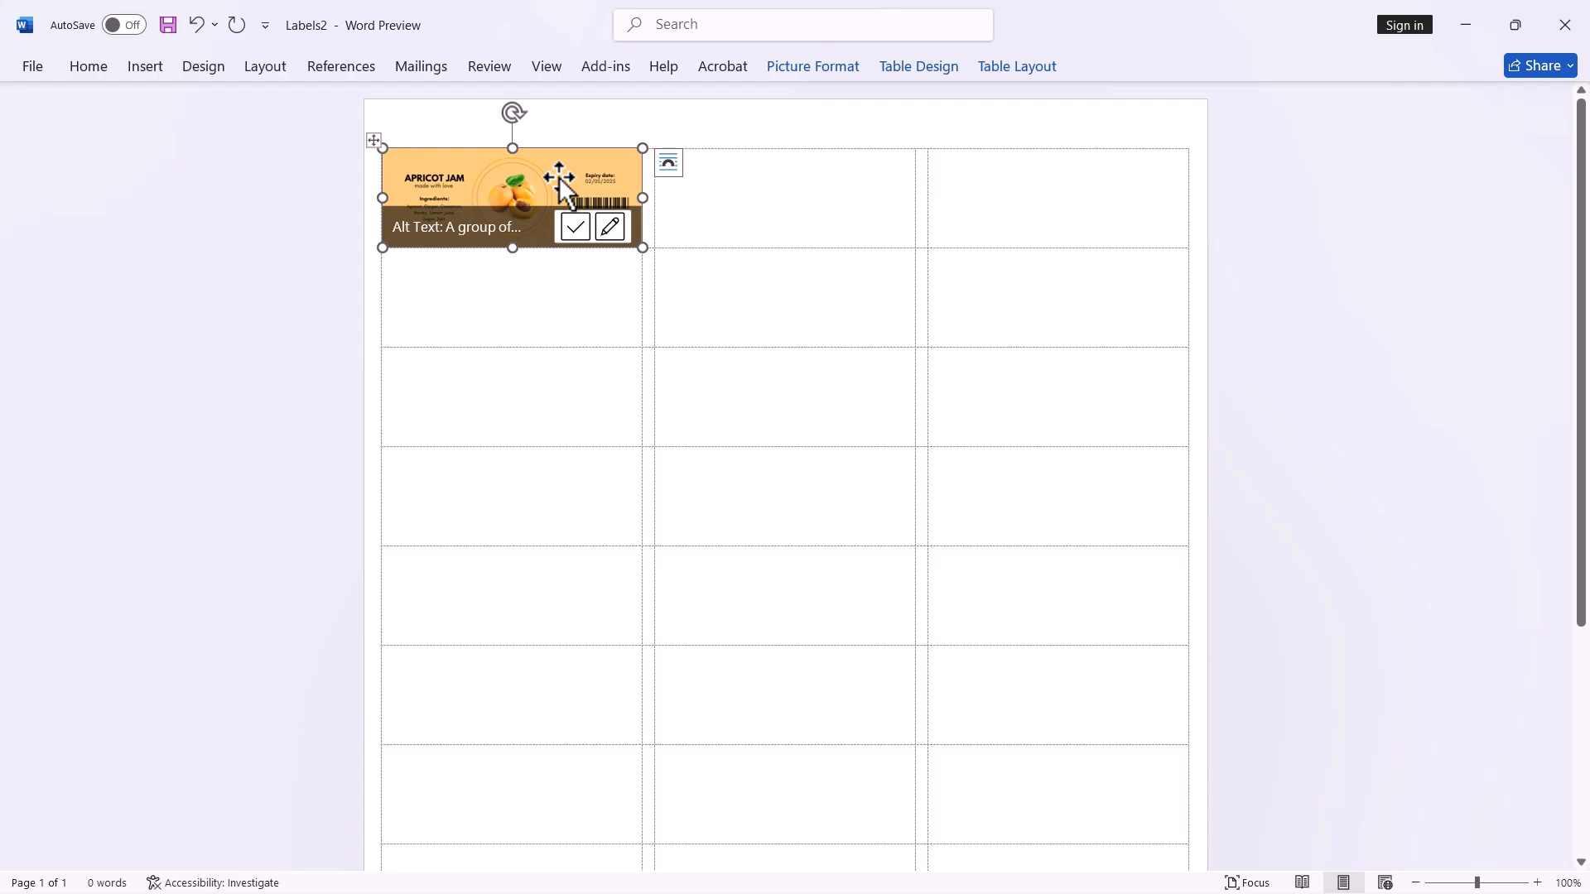
pyautogui.moveTo(698, 179)
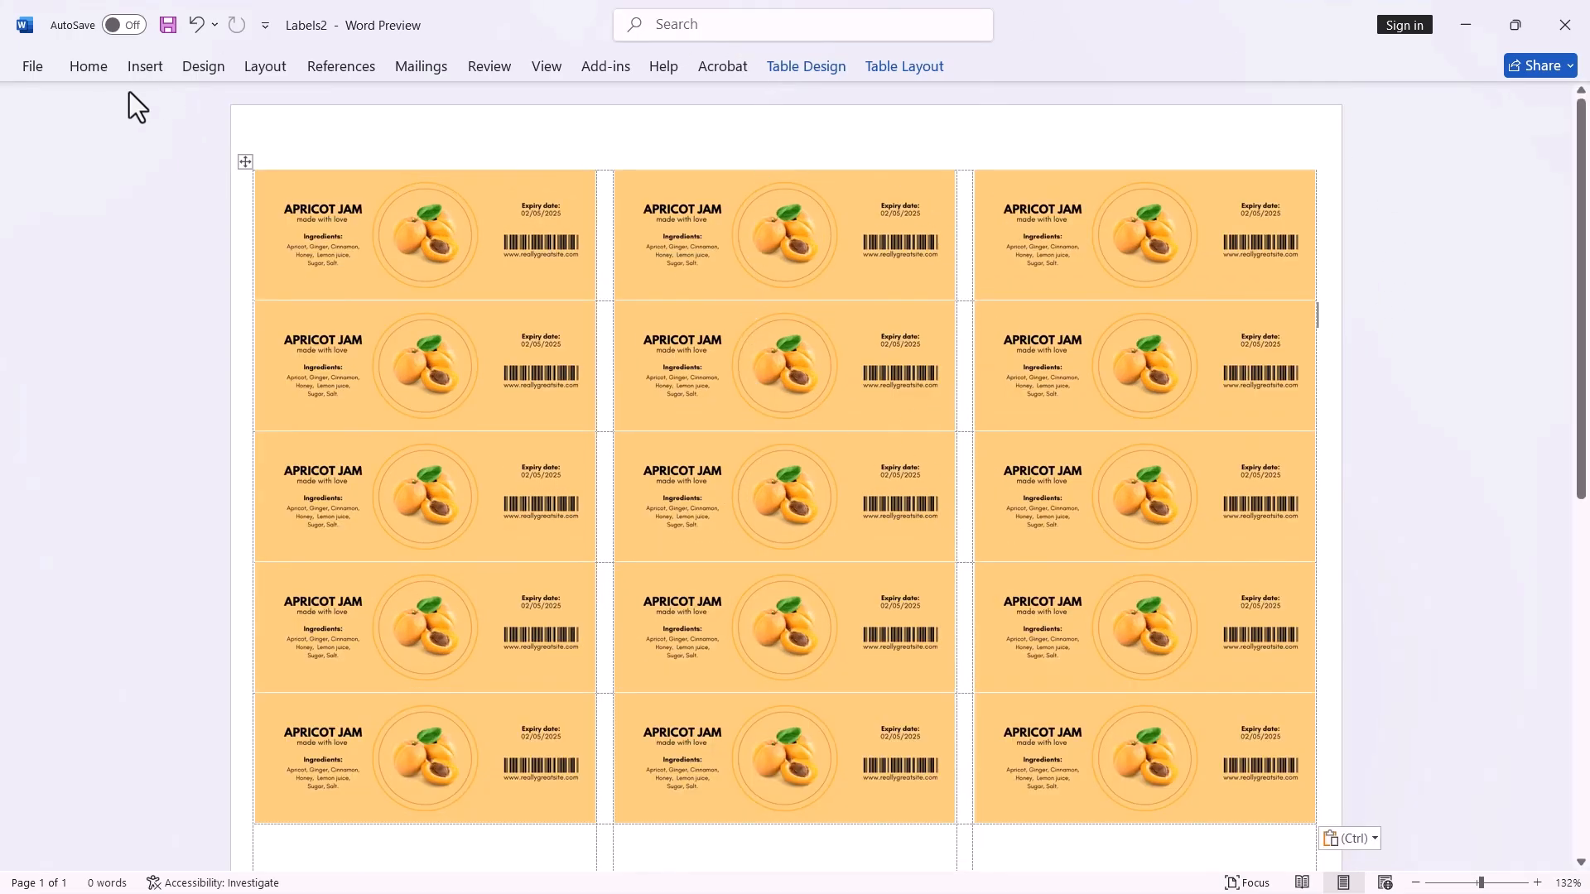
# Step: Show the Print preview of the filled label sheet via File > Print
pyautogui.click(31, 66)
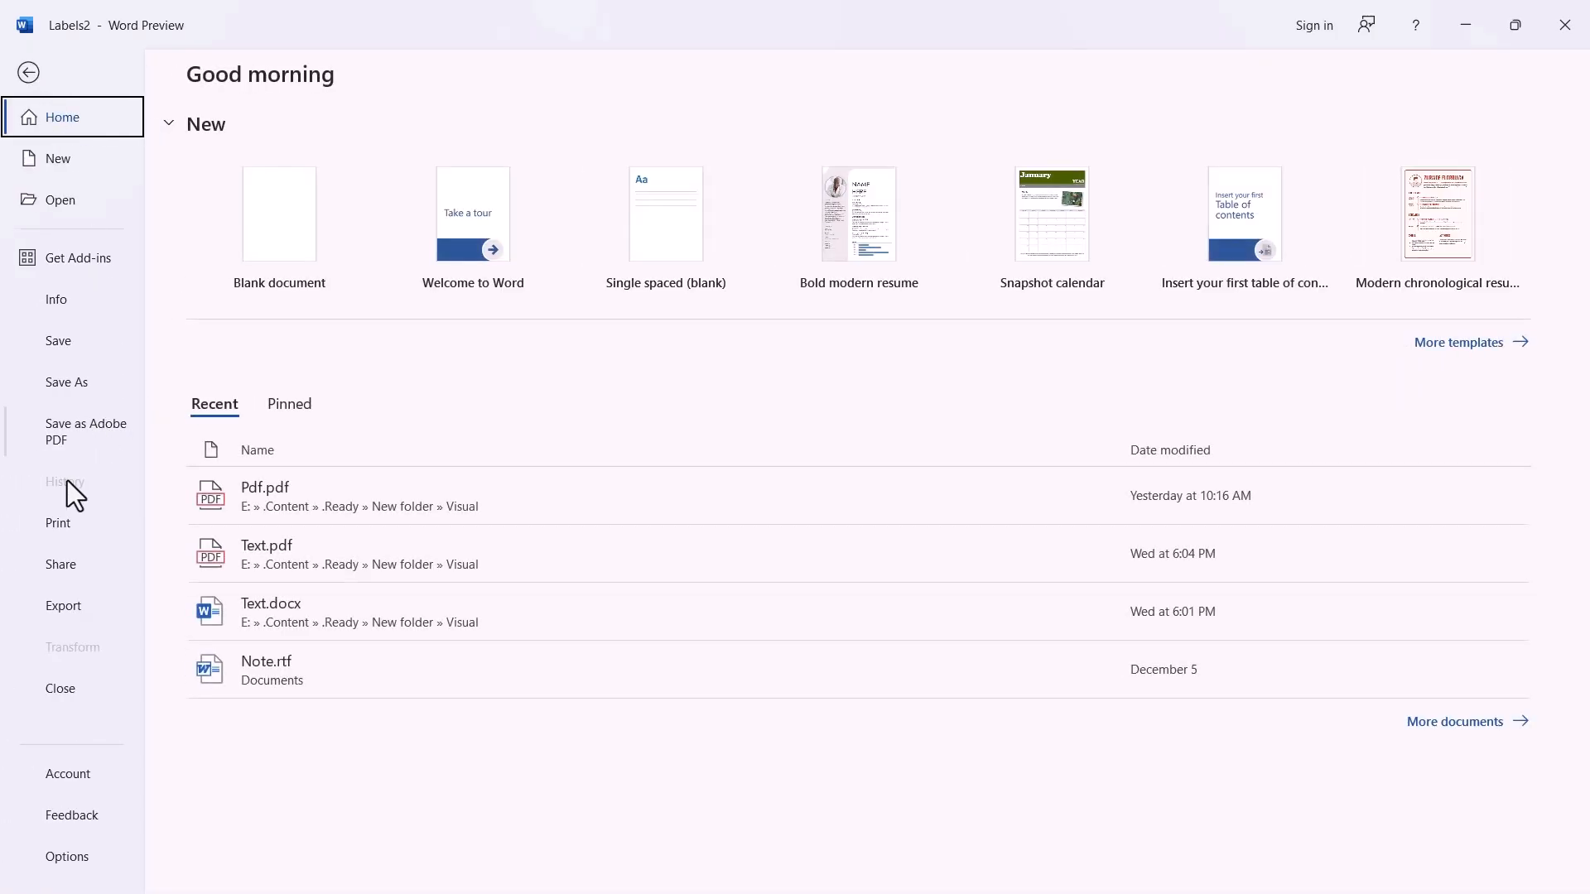
pyautogui.click(58, 522)
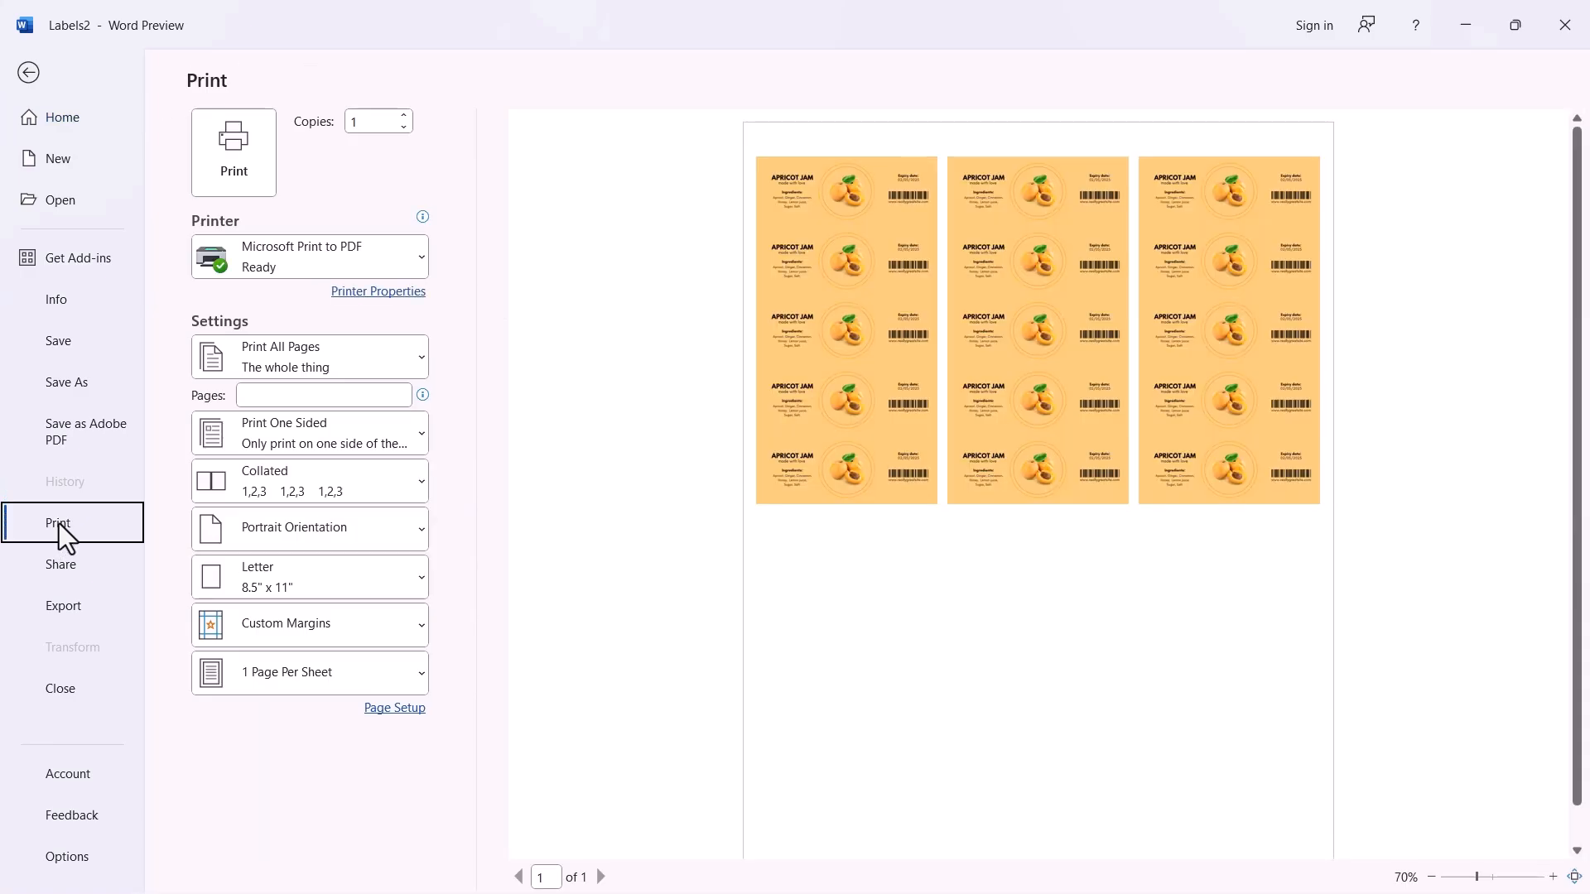